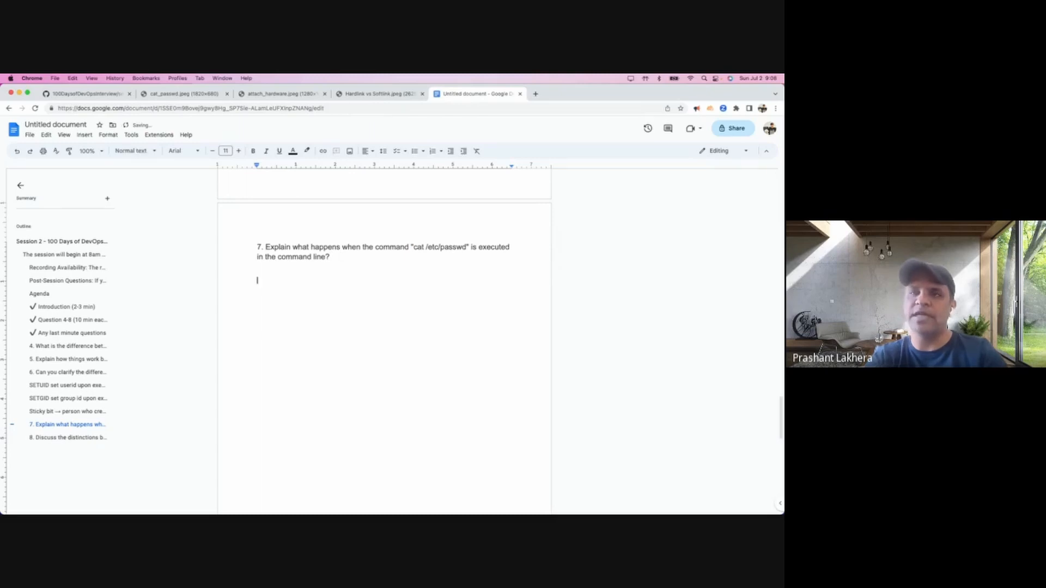
Start question 7's answer line as 'Bash → cat /etc/passwd', referencing the quoted command
type("Ls")
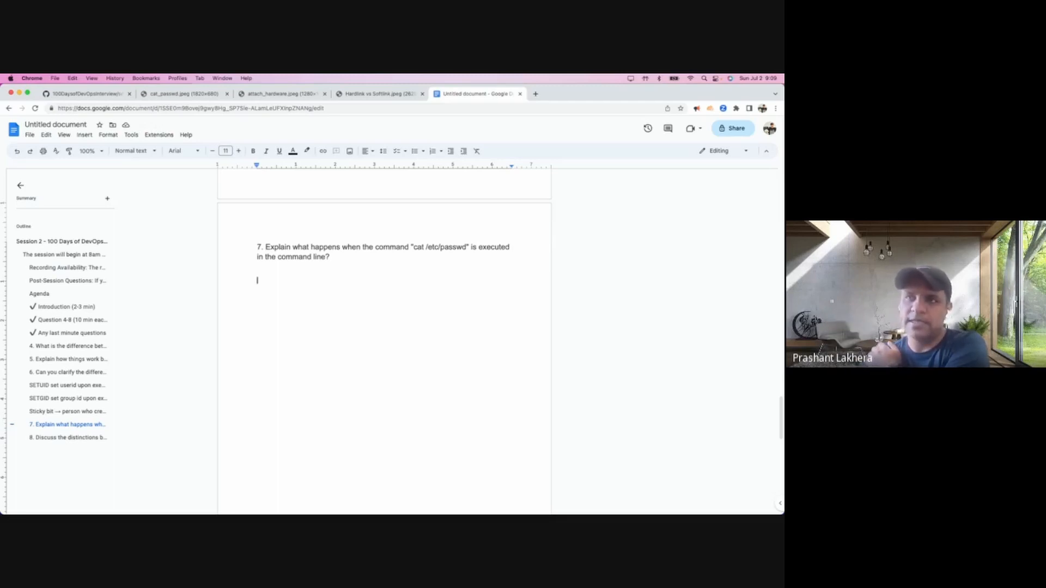
type("bas")
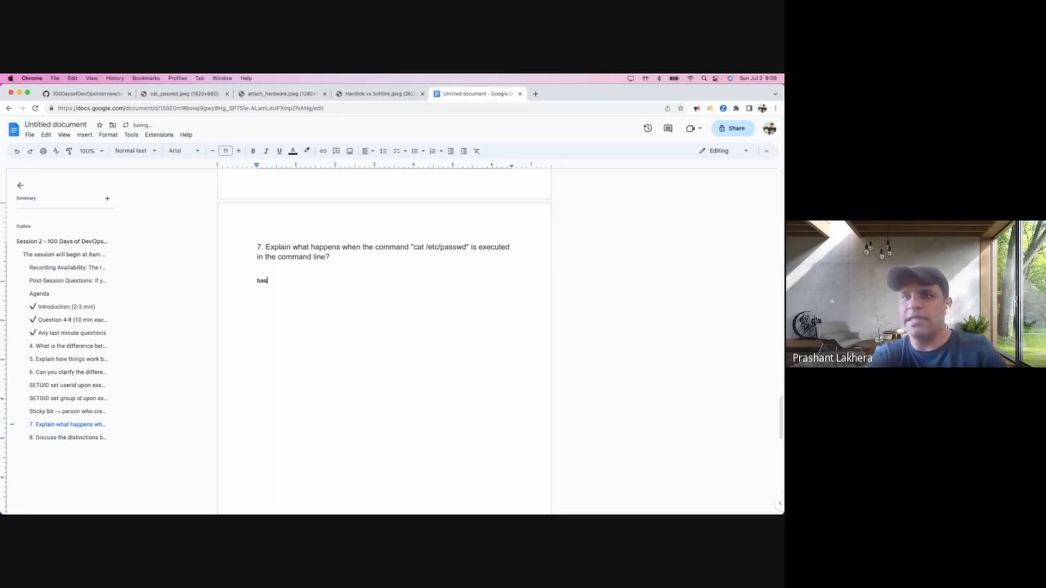
type("Bash →")
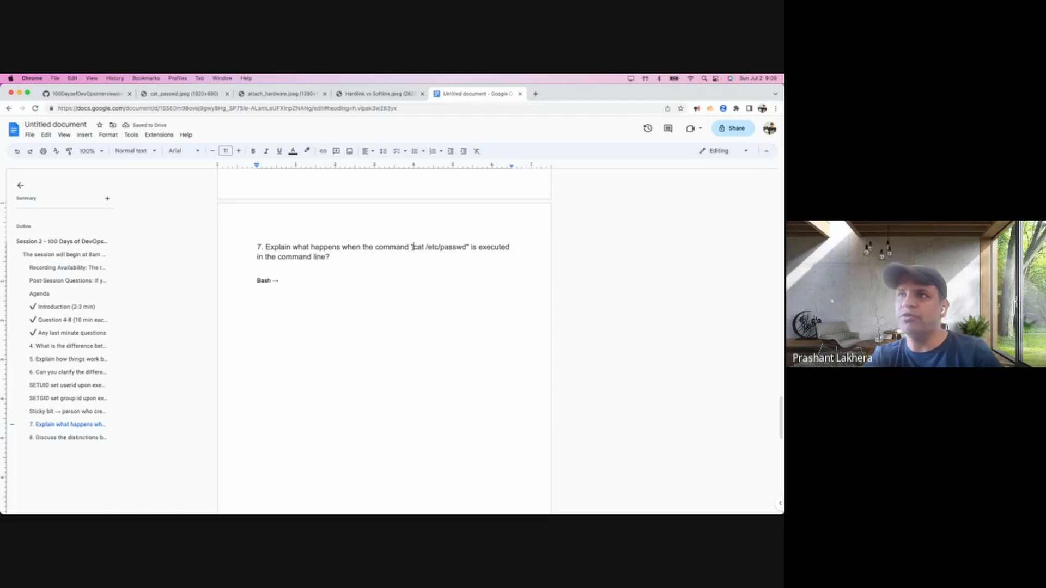
double_click(439, 247)
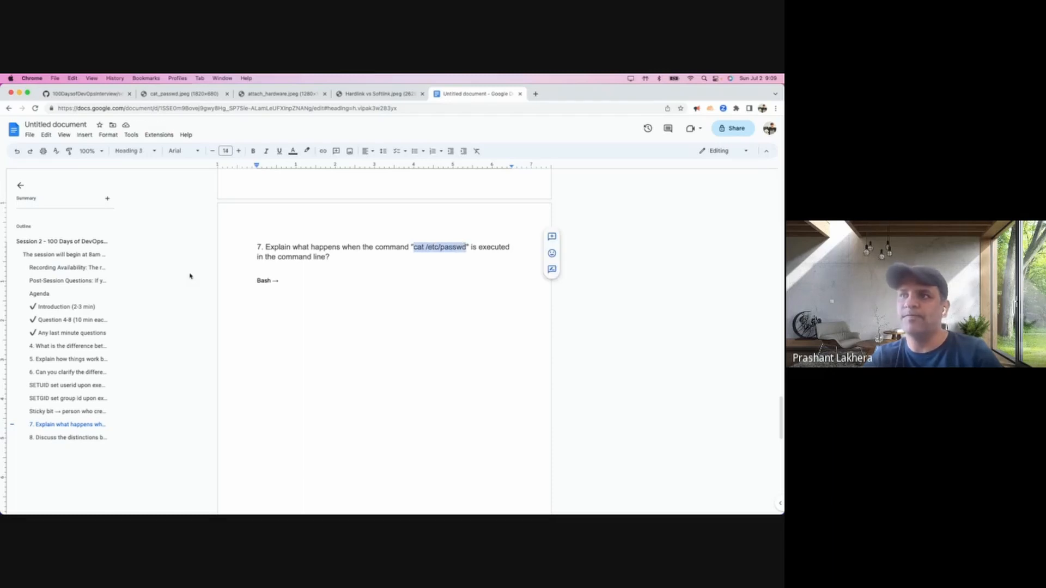
type("cat /etc/passwd")
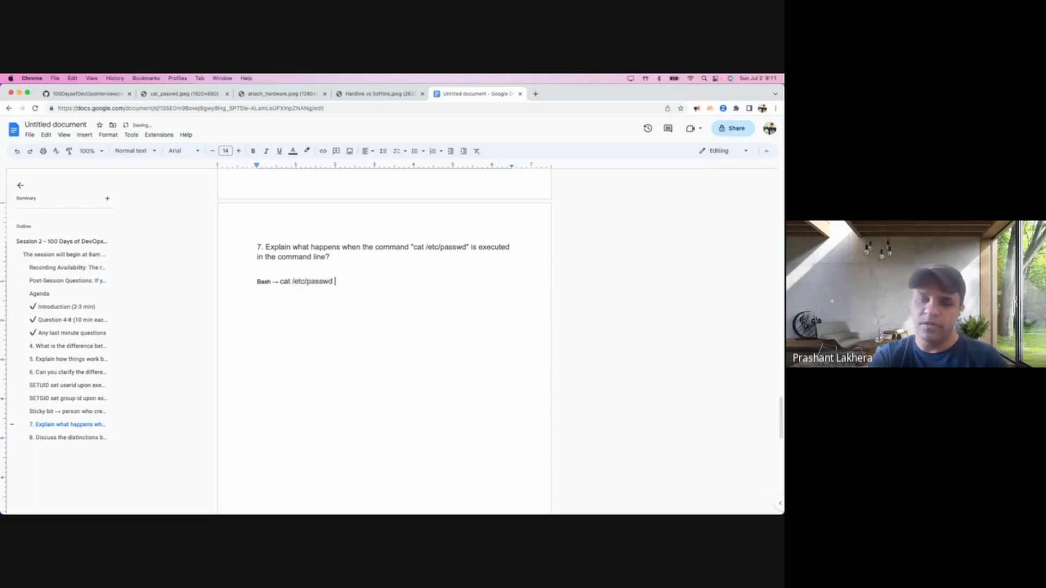
Append an arrow after cat /etc/passwd to continue the flow
type("→")
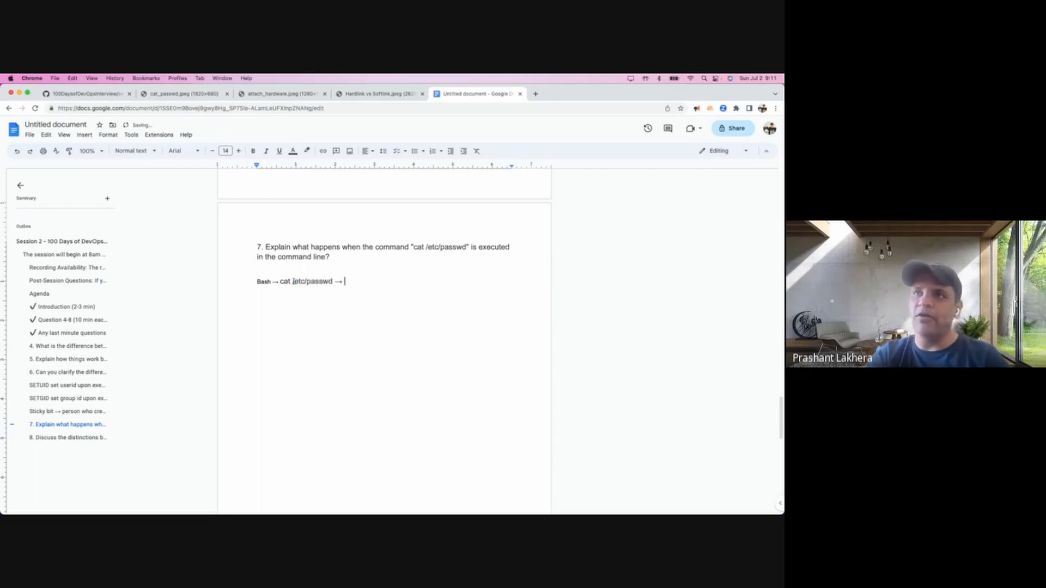
double_click(285, 281)
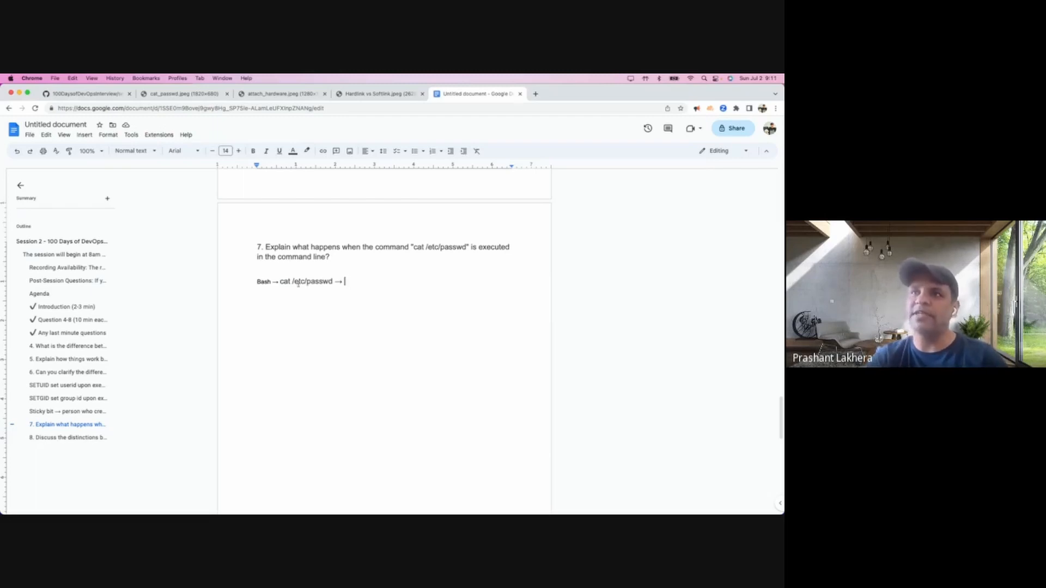
double_click(283, 281)
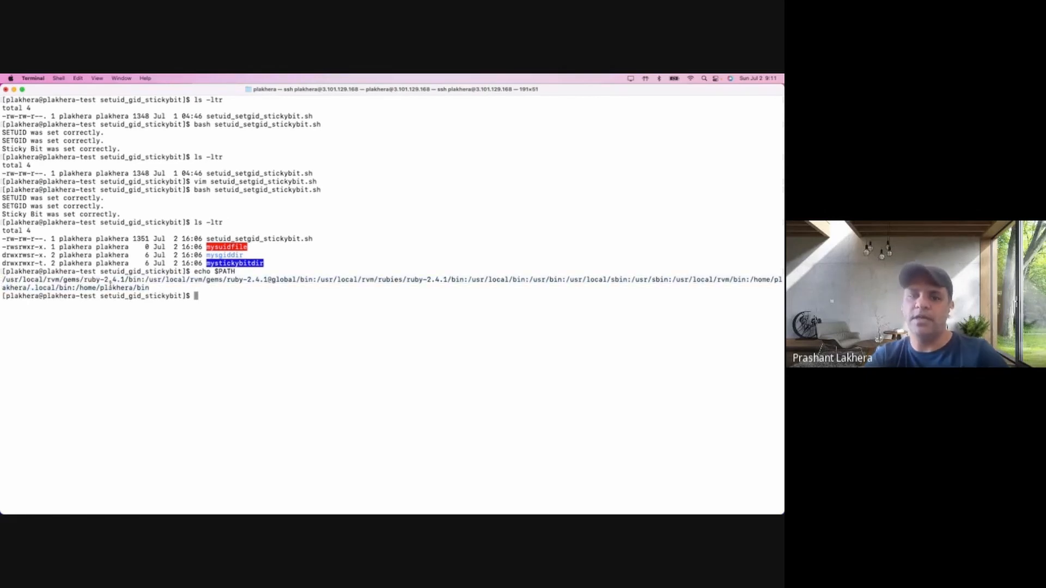
Run 'which cat' in the terminal to show cat resolves to /usr/bin/cat
type("which")
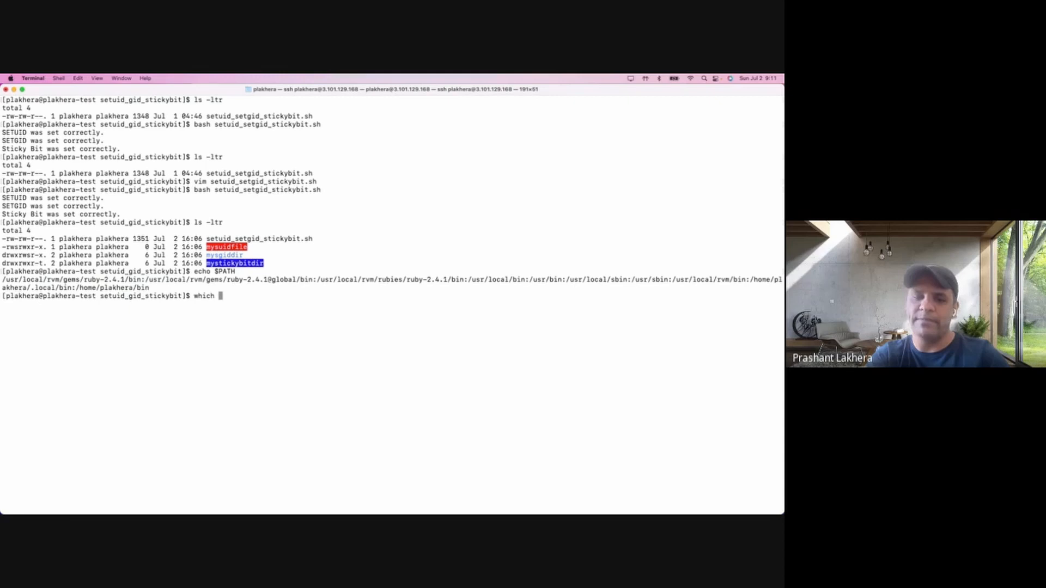
type("cat")
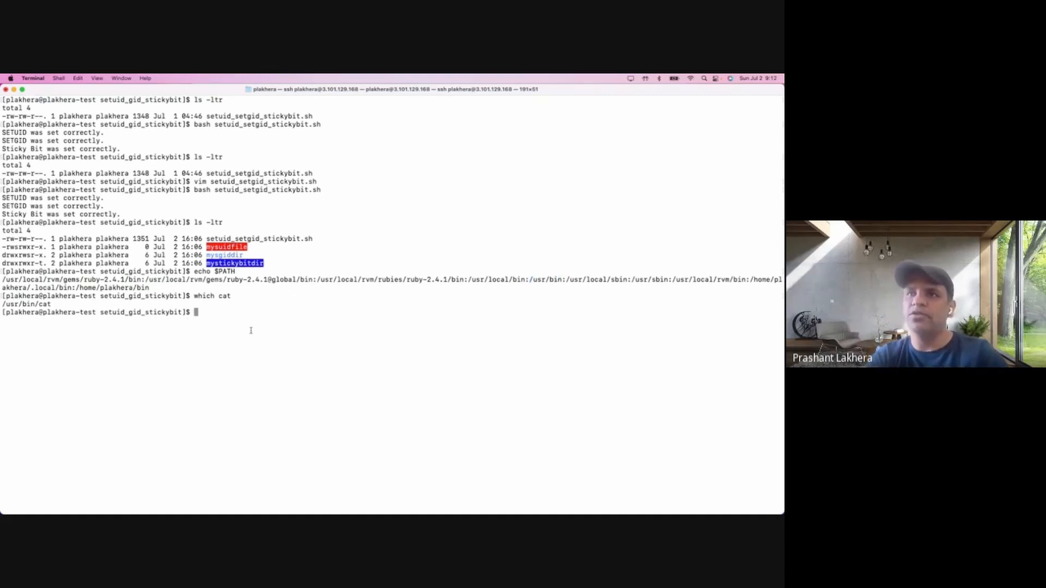
Write an export command prepending a home subdirectory (/home/pl...abc) to $PATH
type("eex")
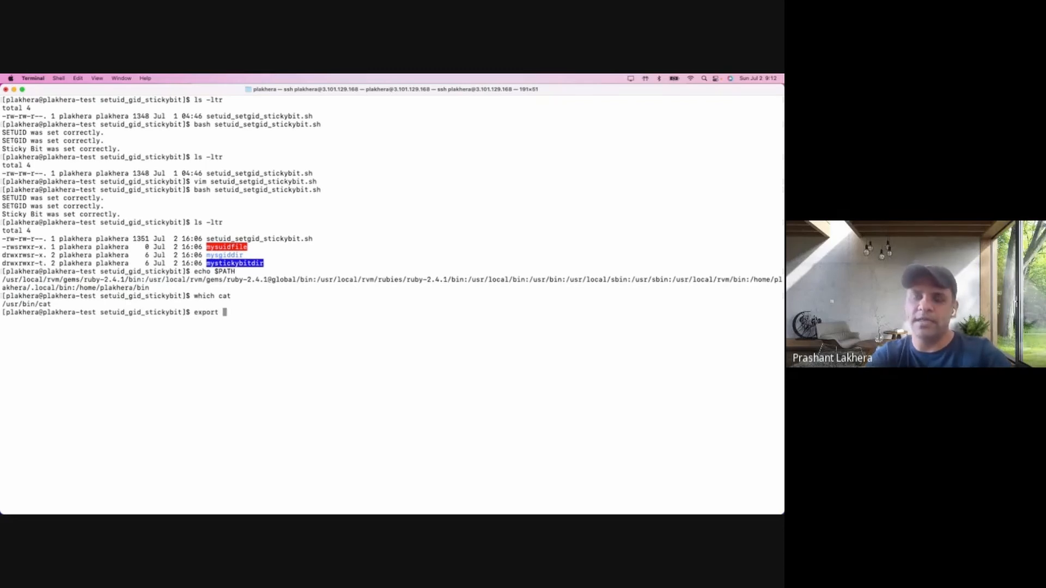
type("/h")
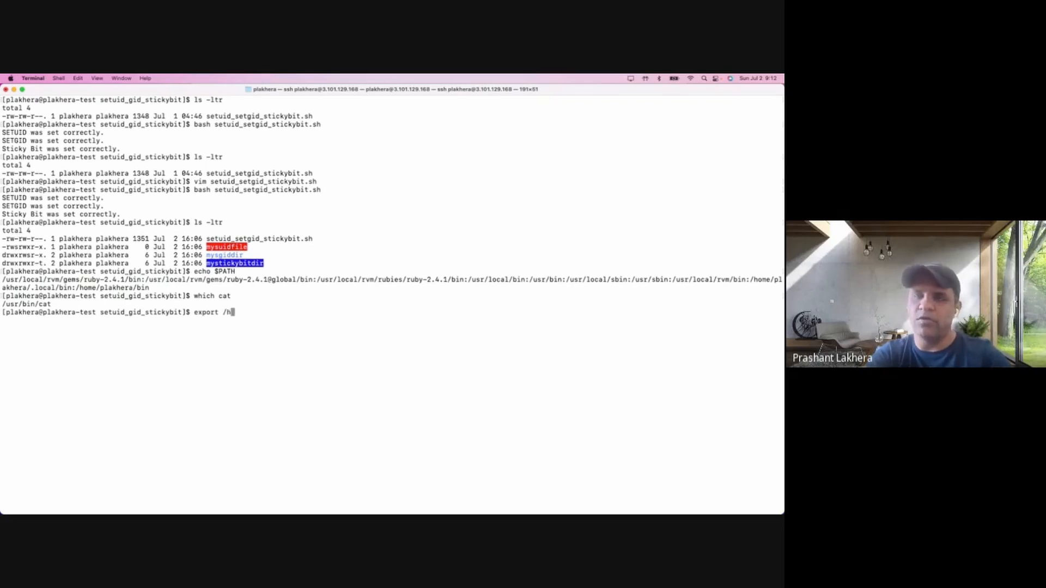
type("ome/plakhera/")
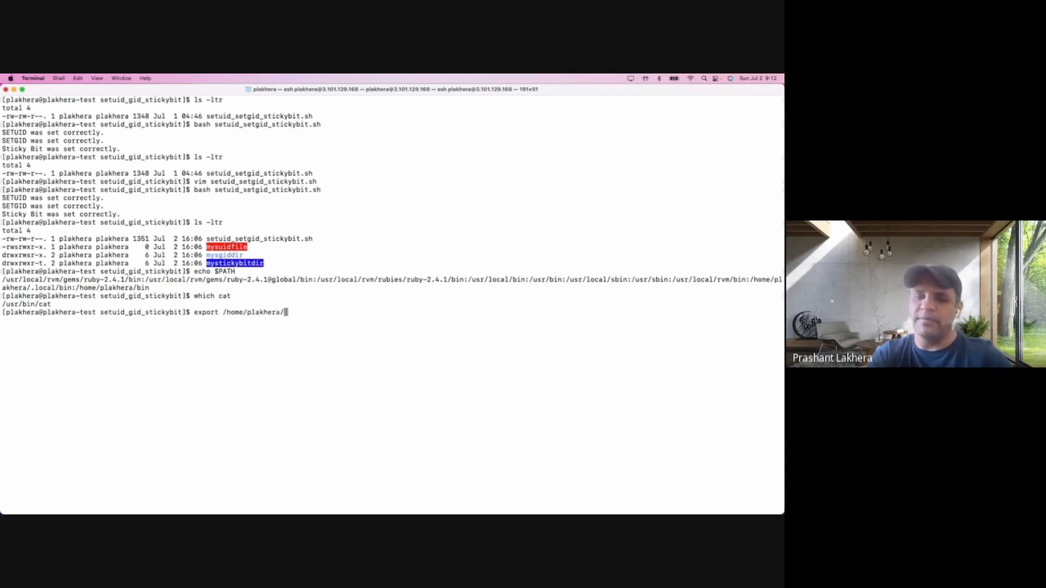
type("abc:#")
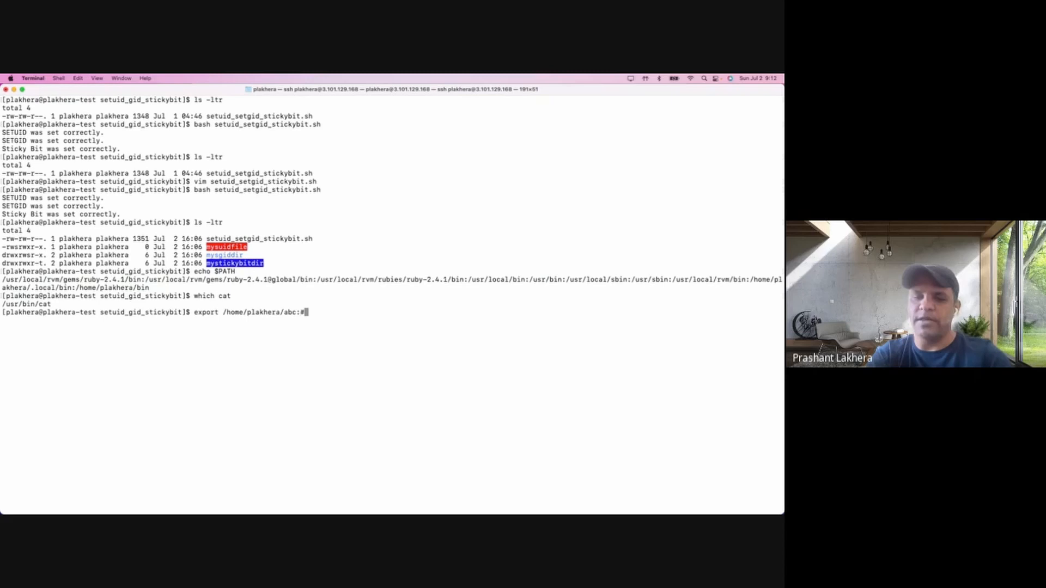
type("PATH")
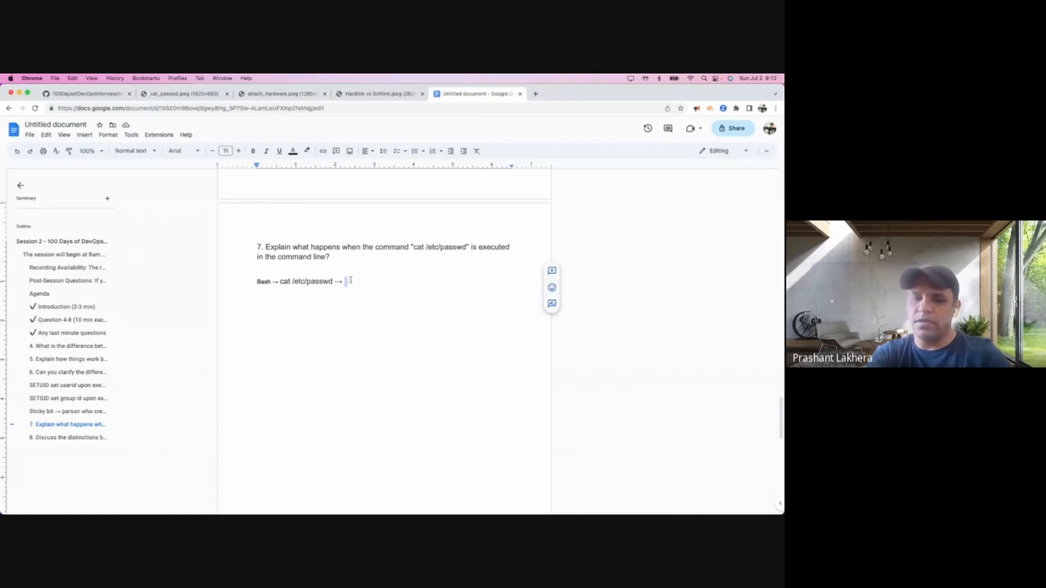
Extend the flow to 'Bash → cat /etc/passwd → $PATH →' and begin 'RA' for RAM
type("$PATH")
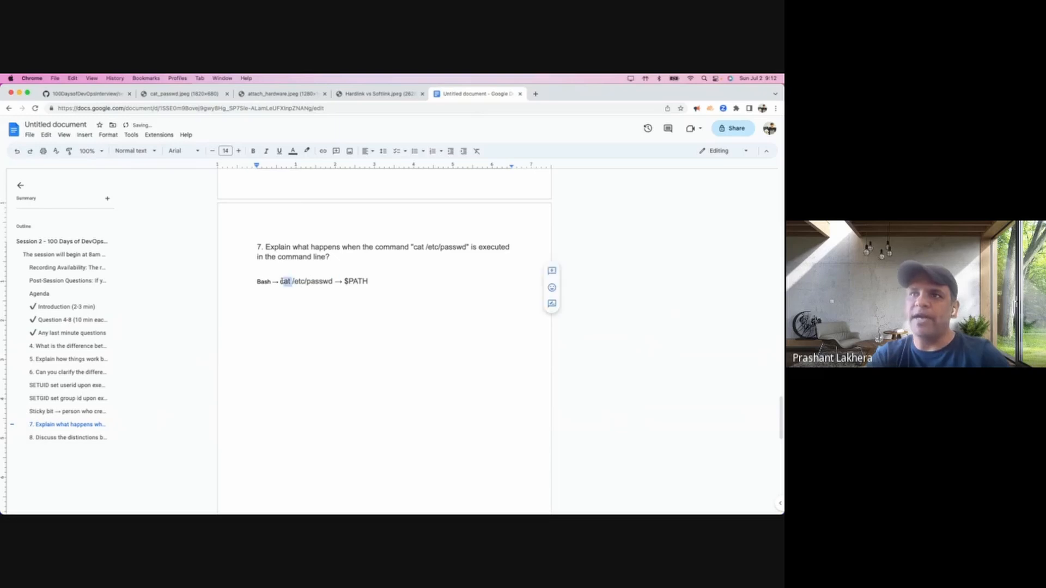
double_click(356, 282)
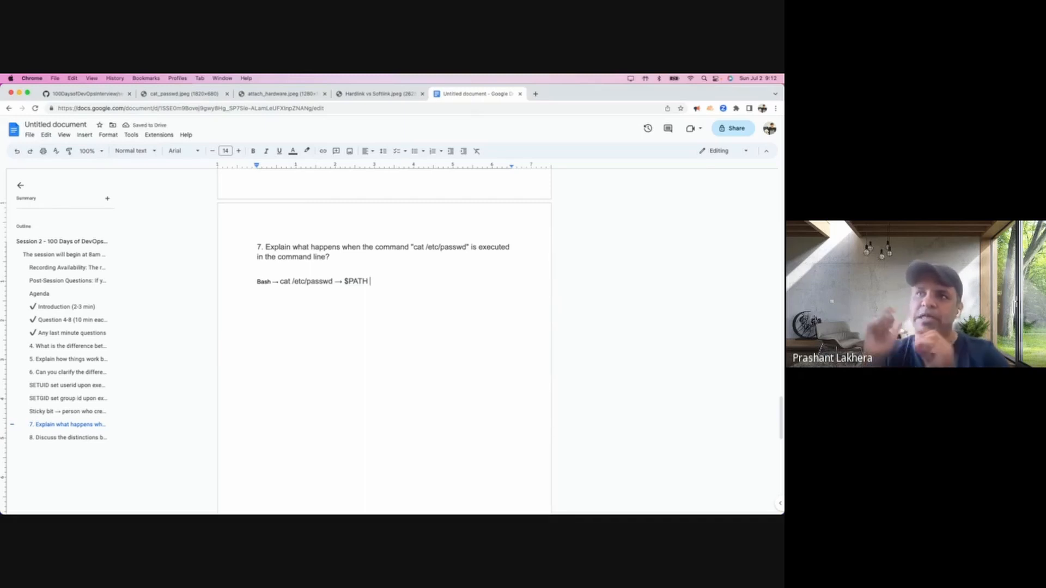
type("-")
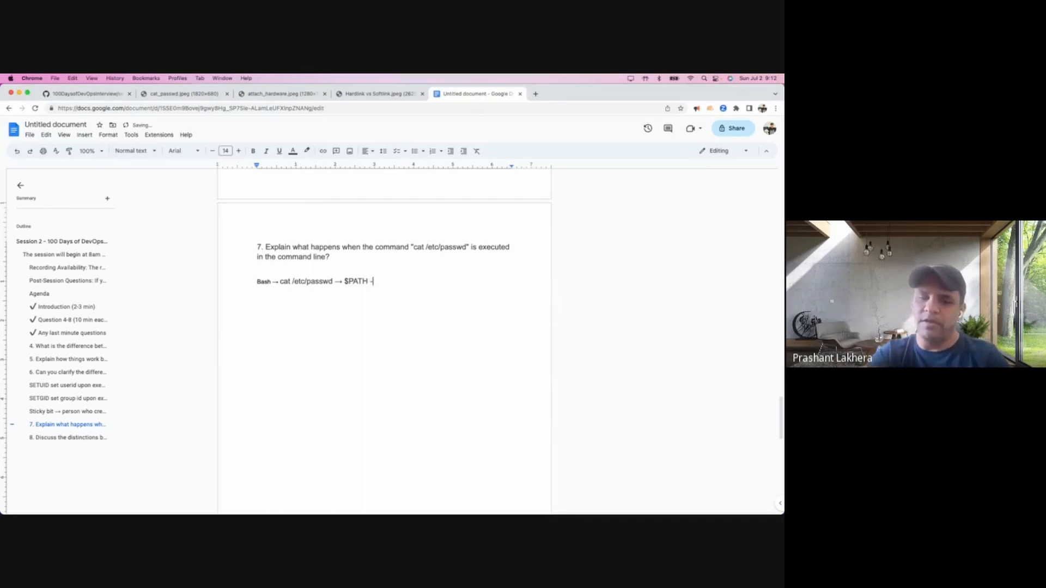
type("→")
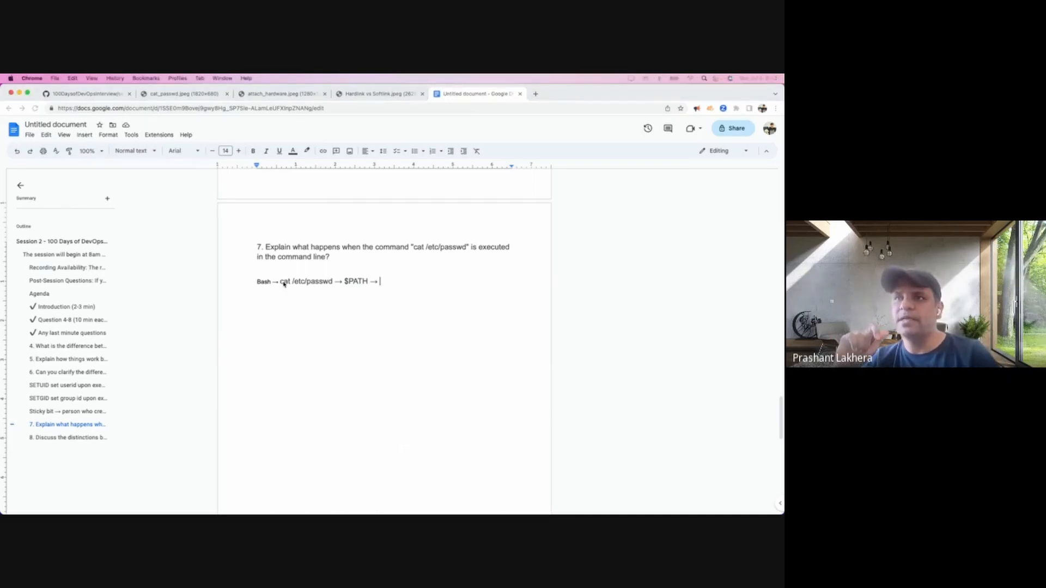
double_click(283, 282)
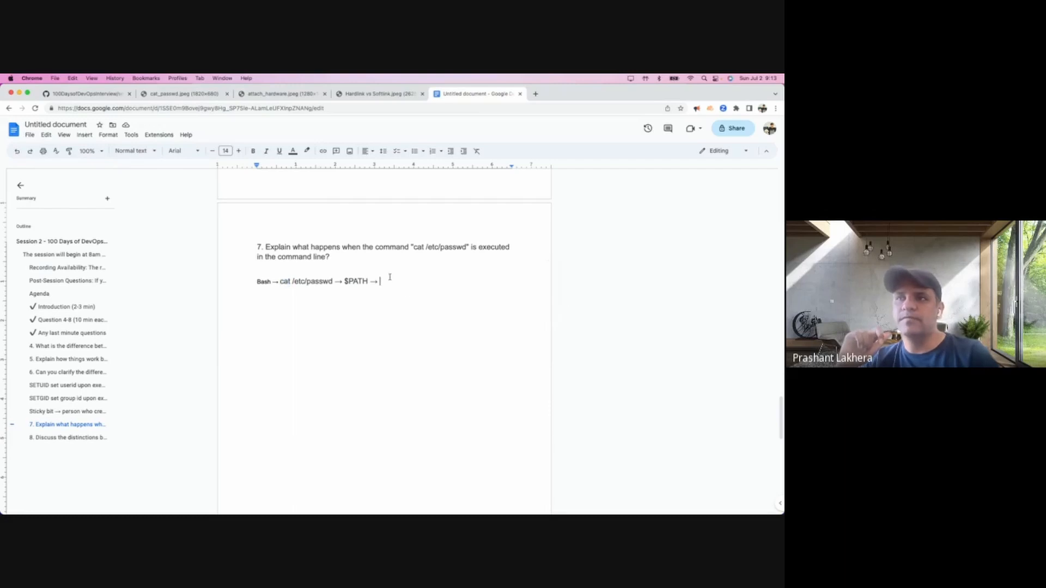
type("RA")
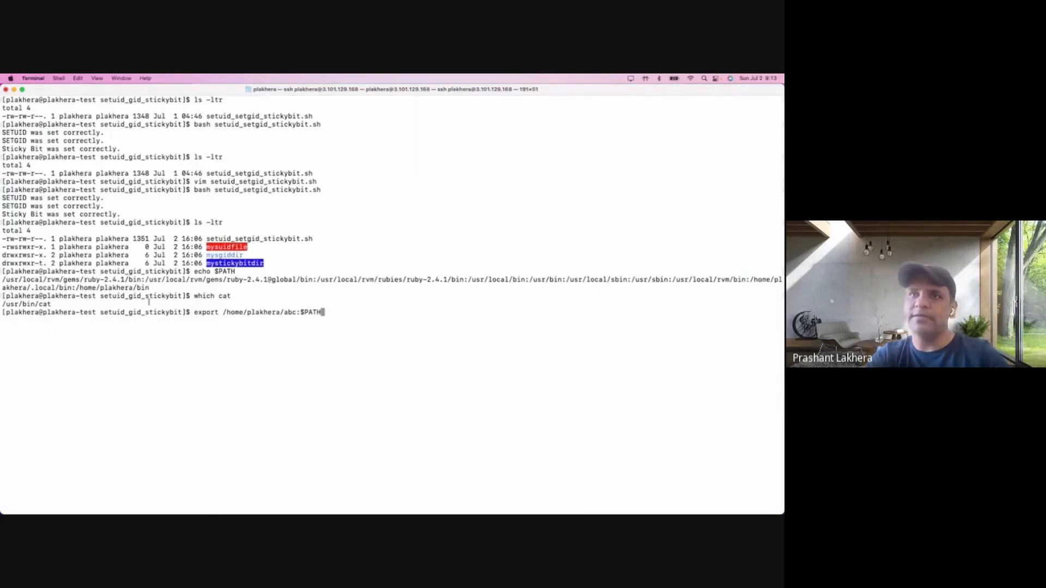
double_click(26, 305)
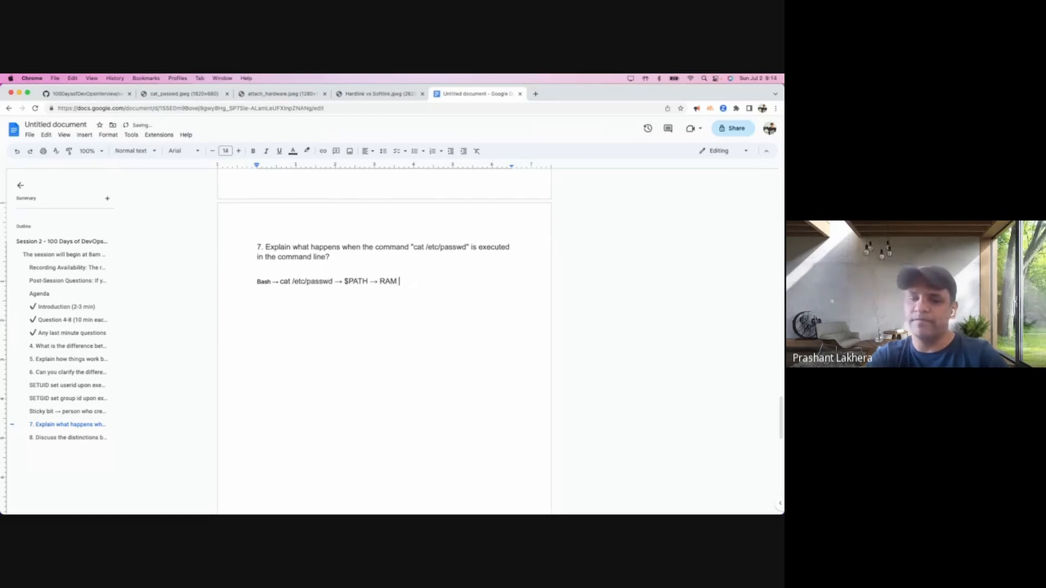
Complete 'RAM(fork and exec) ←Disk', fixing the Disk typo
type("←Ds")
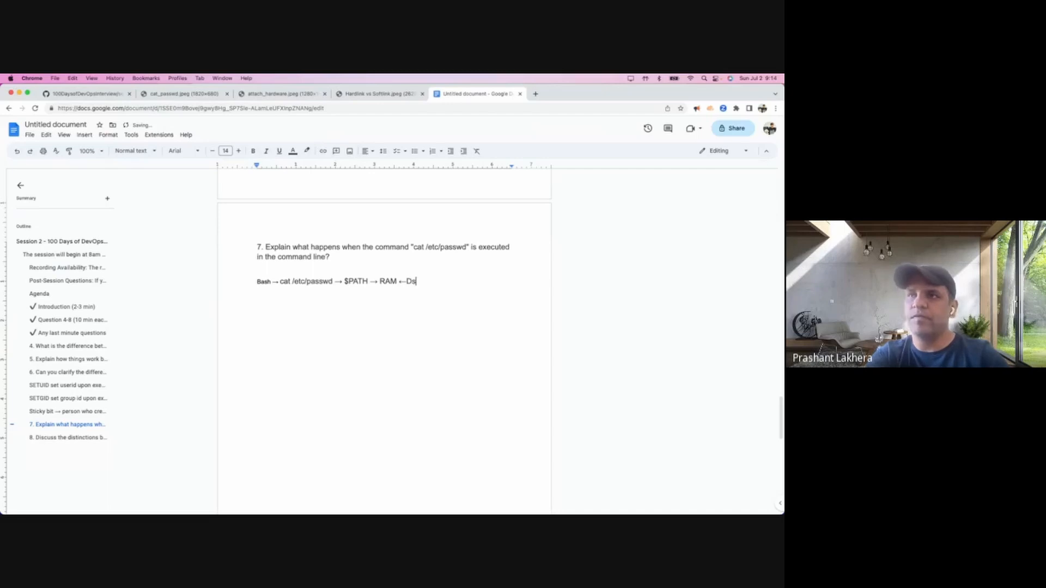
key("Backspace")
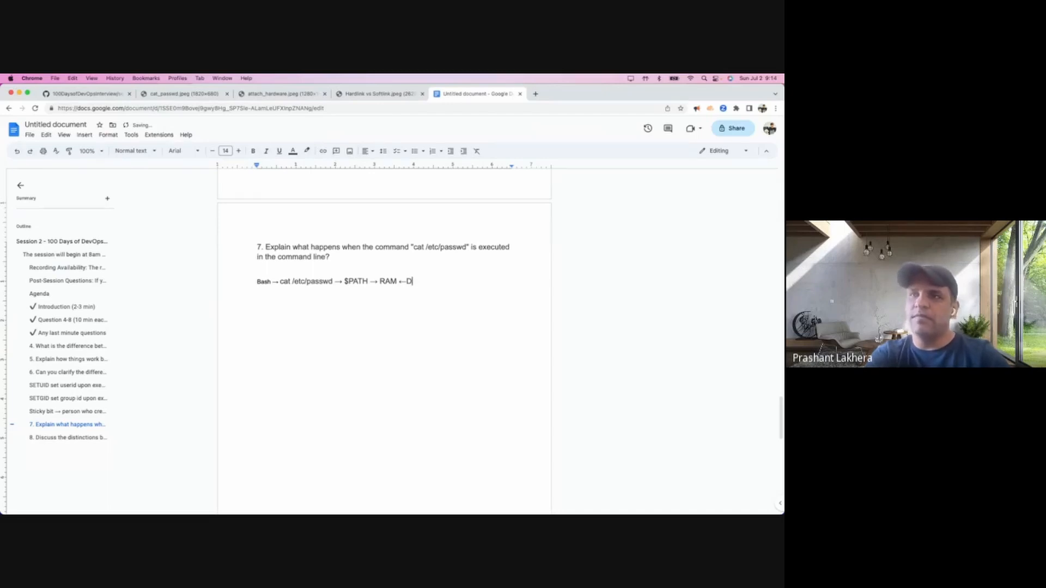
type("isk")
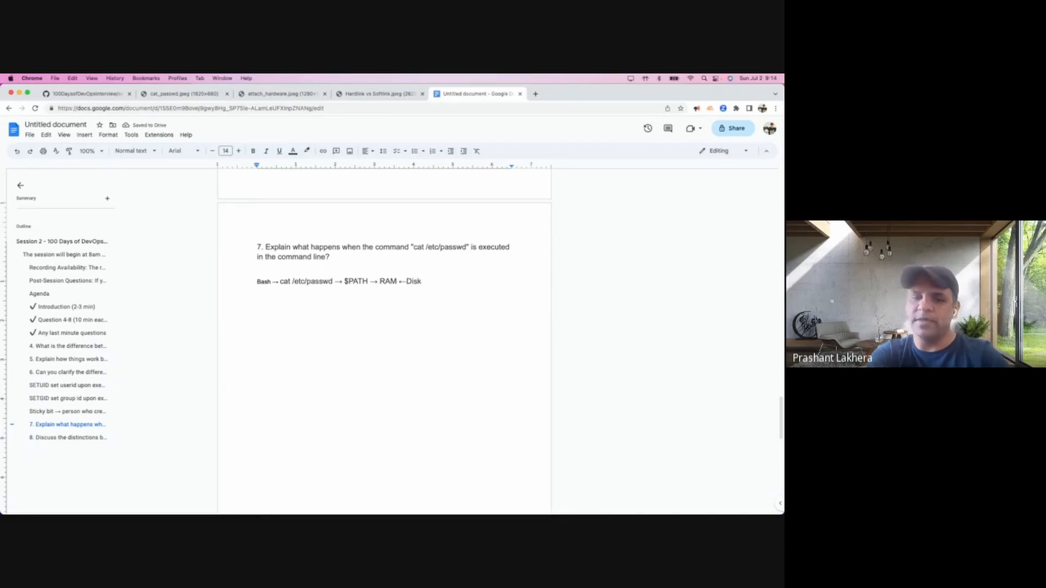
type("(fork a")
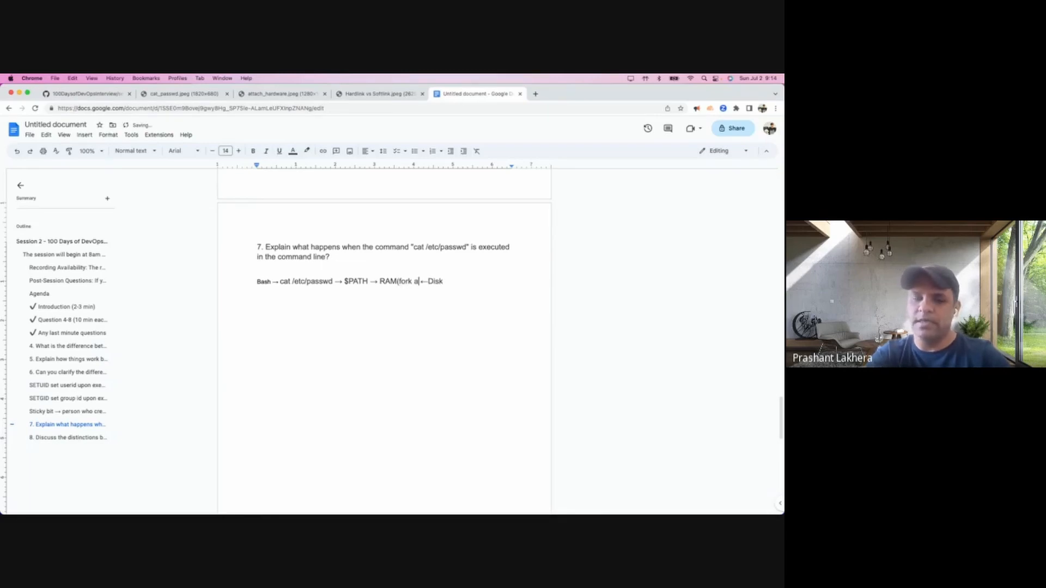
type("nd exec)")
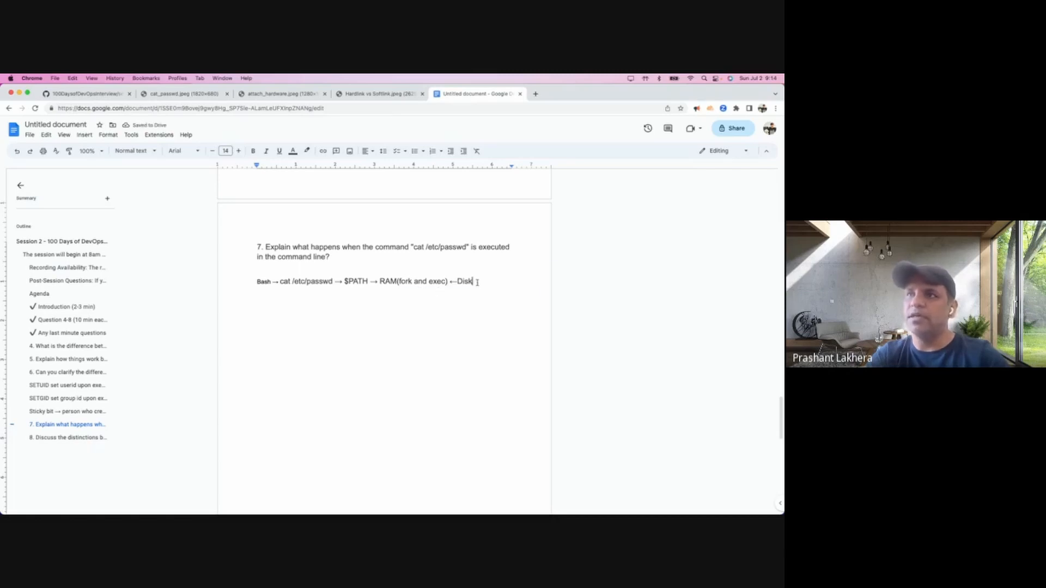
Continue the flow with '→ Permission' after Disk
left_click_drag(379, 281, 472, 281)
type(" →")
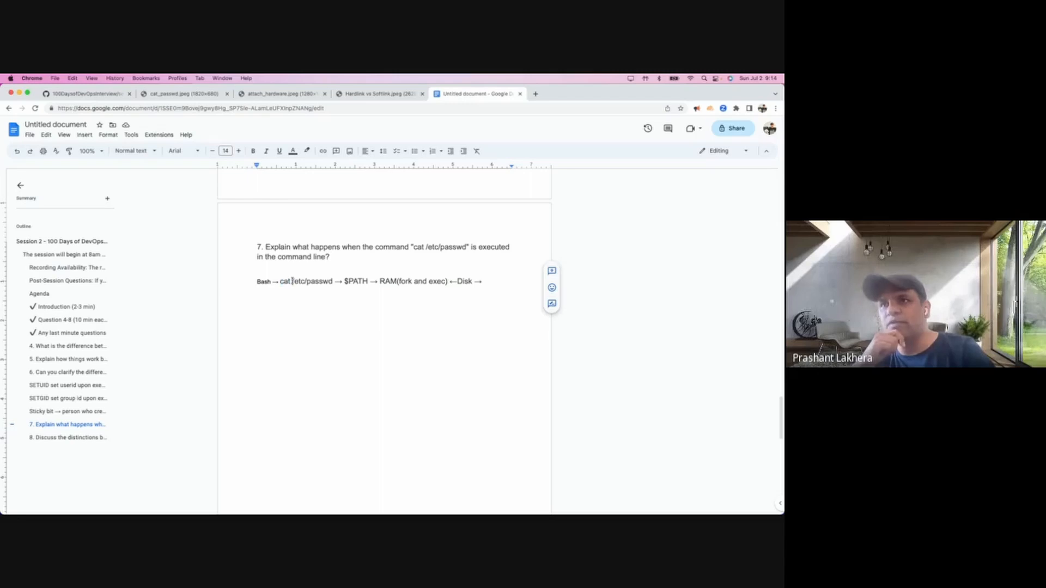
double_click(304, 281)
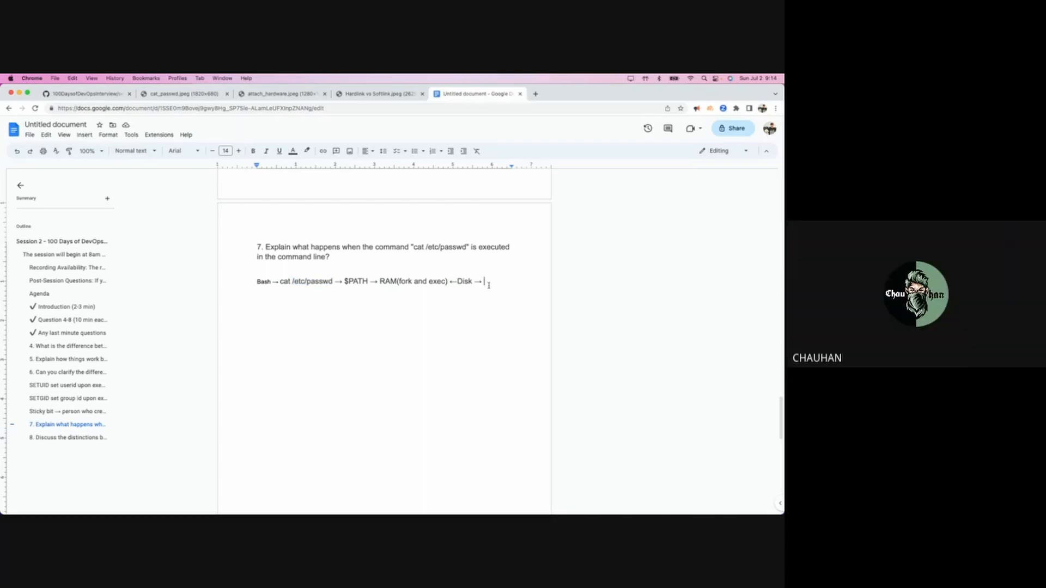
type("Permission")
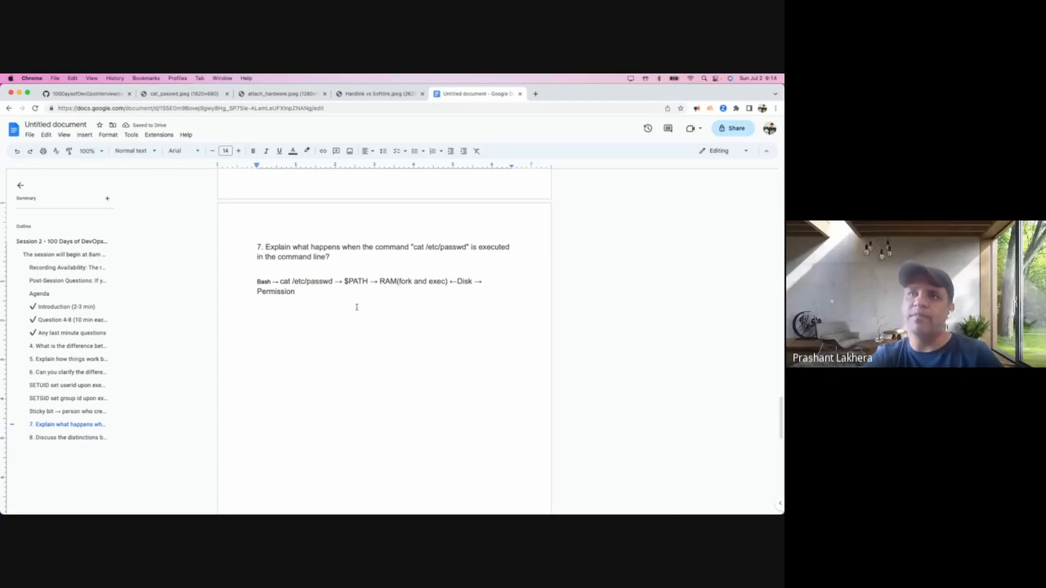
Add '(-1)' directly after Permission in the flow
double_click(275, 292)
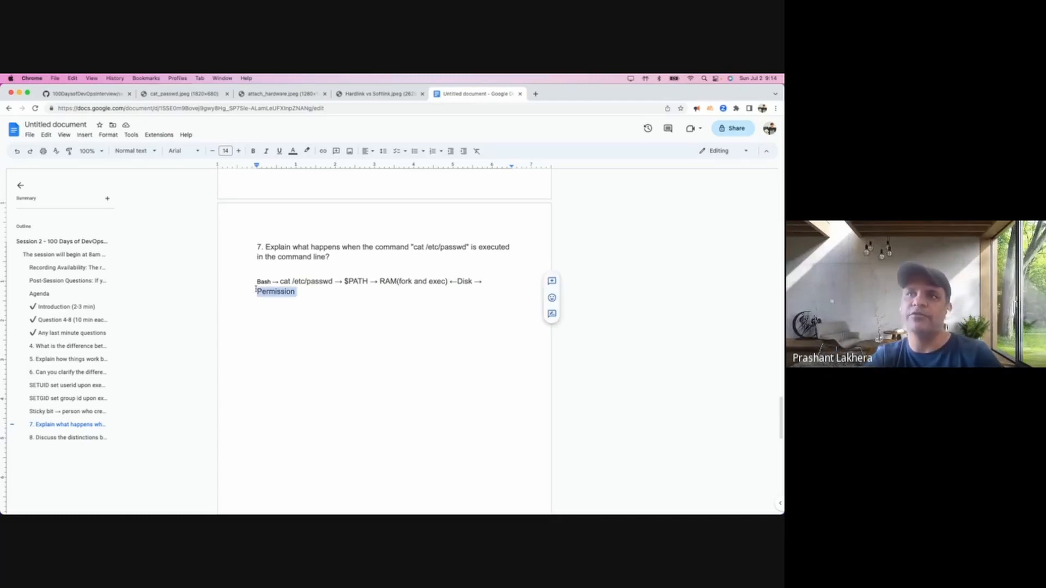
left_click(302, 295)
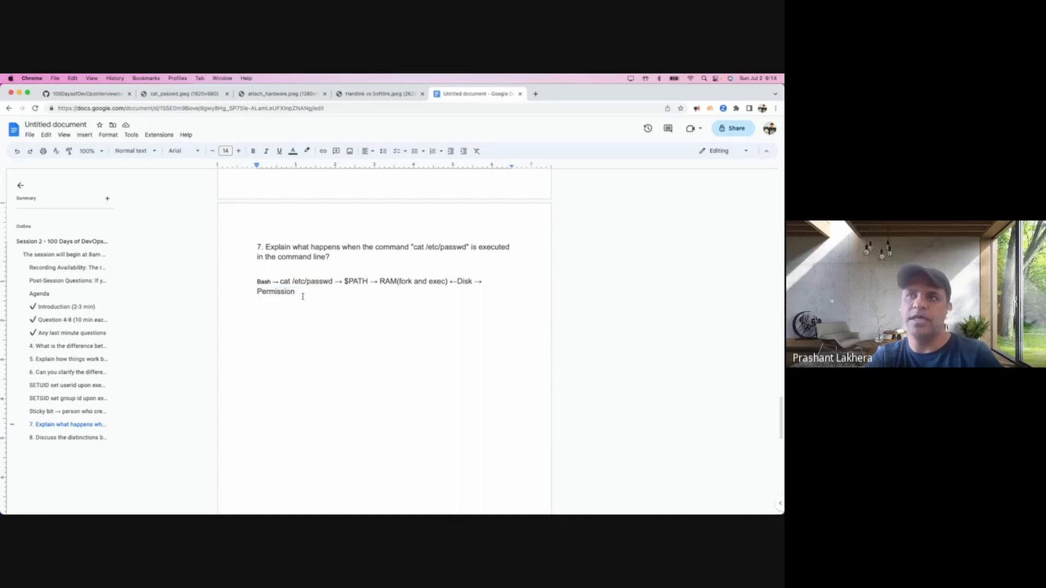
type("(-1")
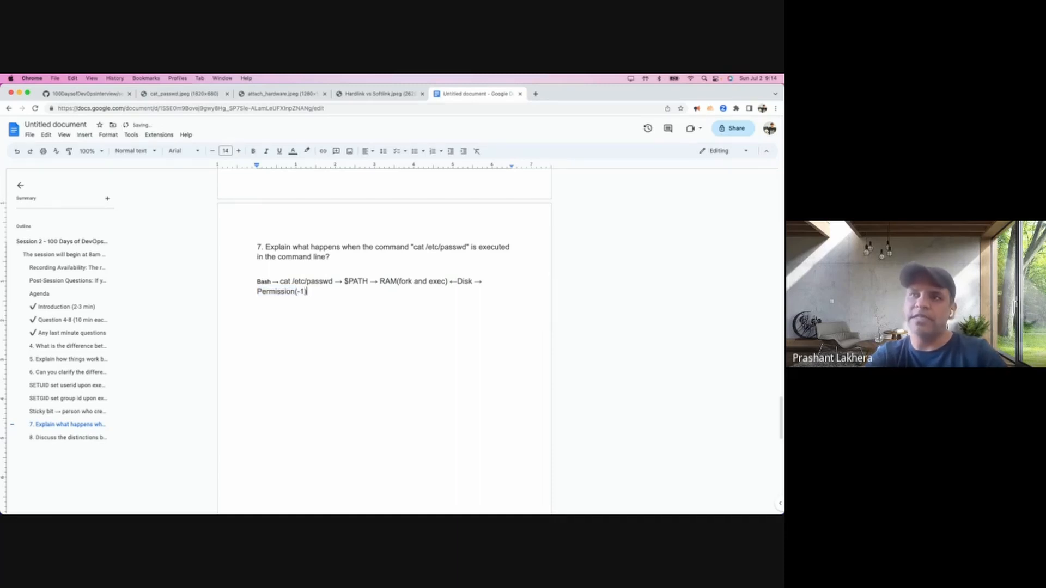
double_click(300, 292)
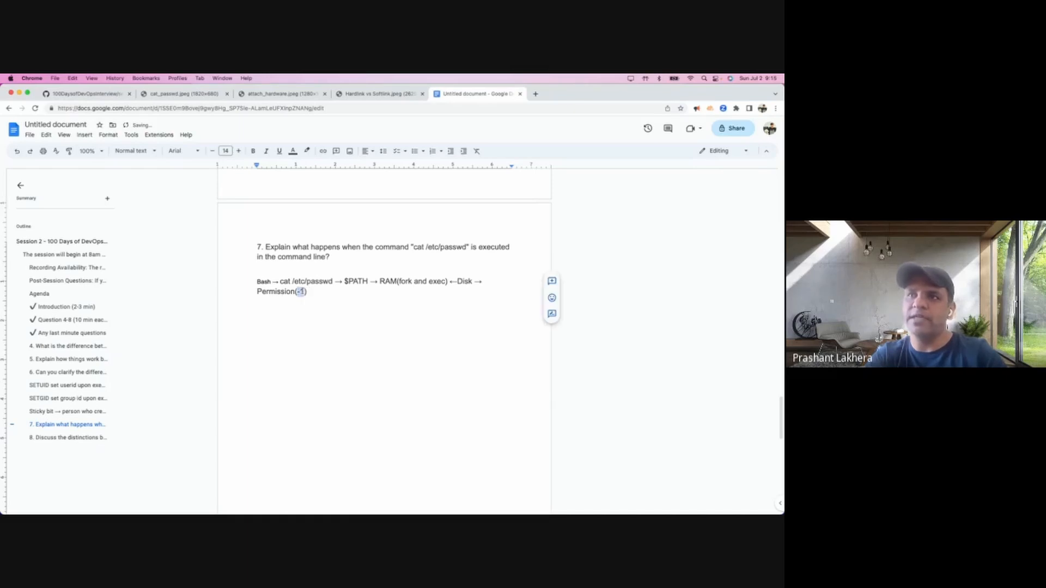
double_click(275, 292)
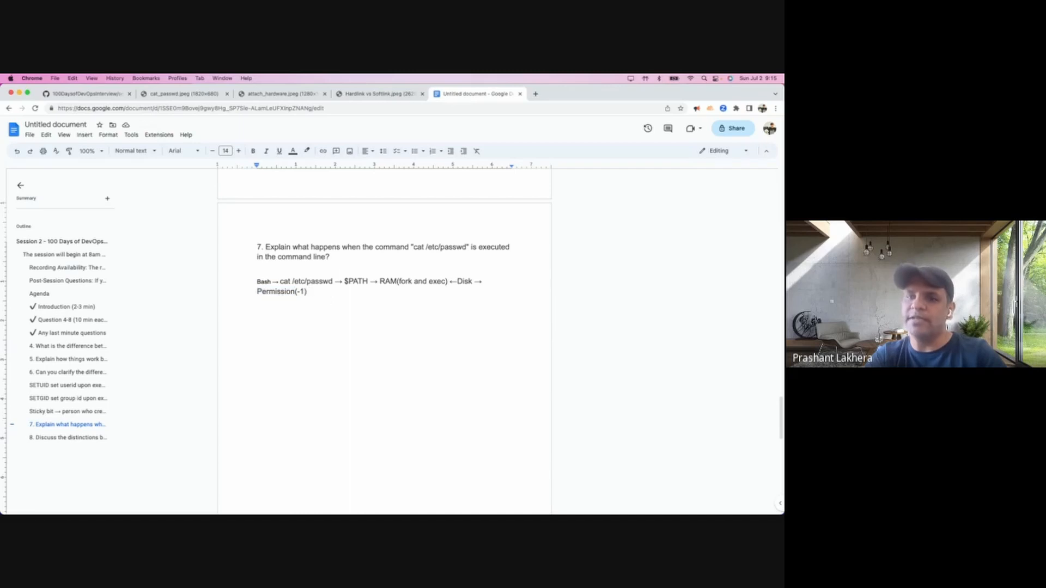
Continue the flow with '→ Read → display → exit() →'
type("→")
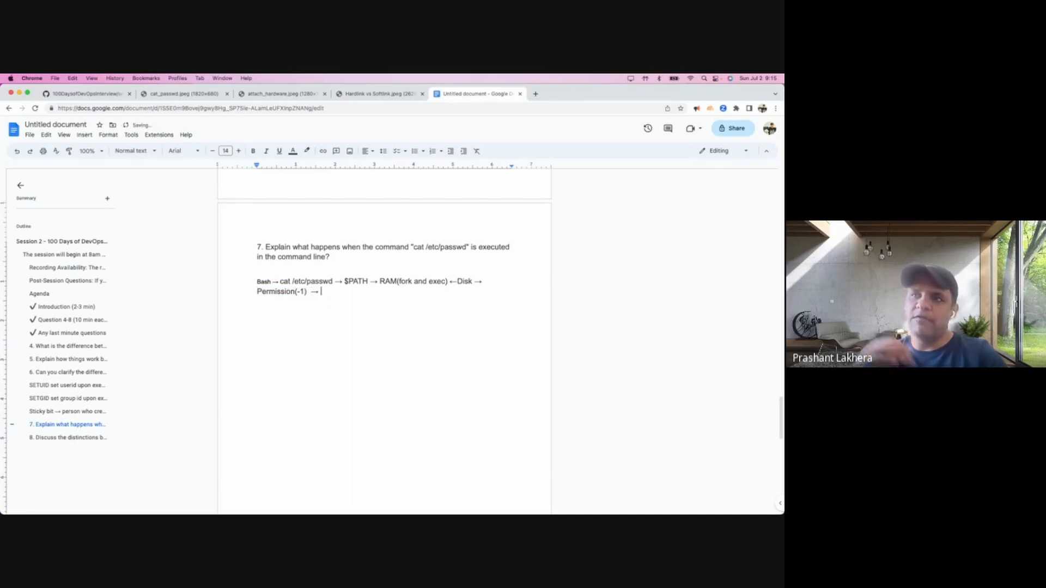
type("Re")
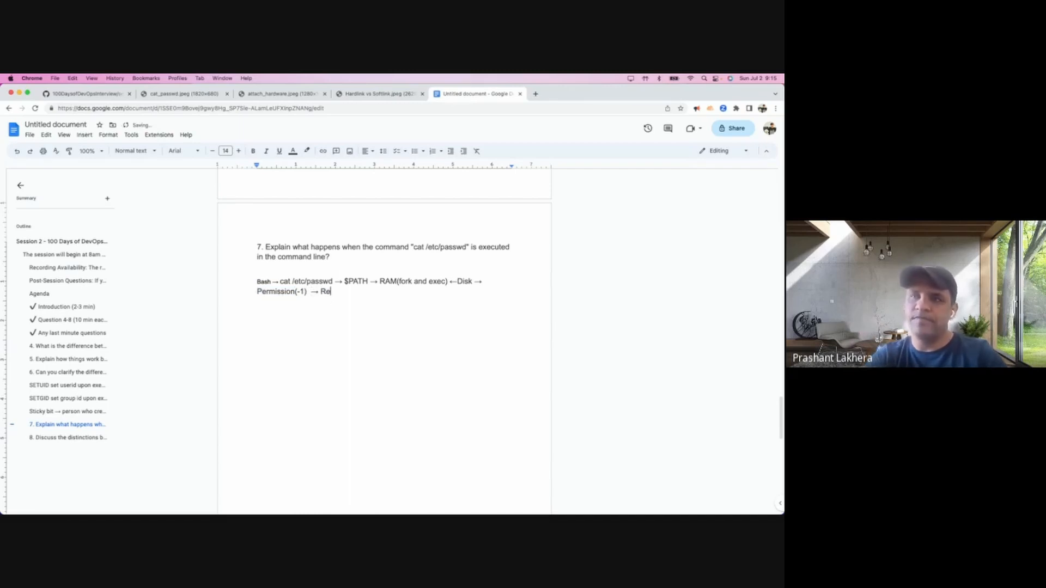
type("ad")
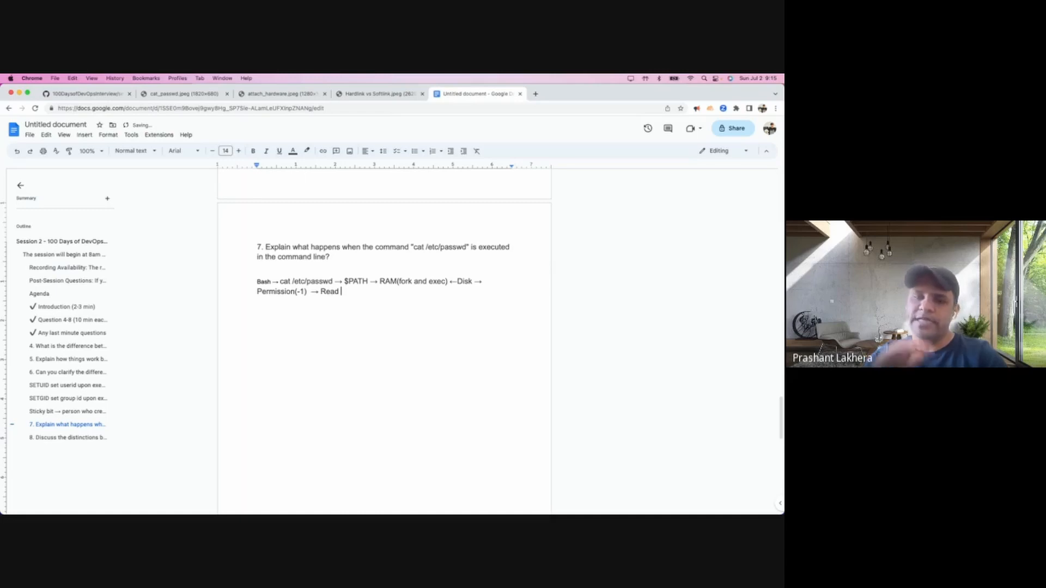
type("–")
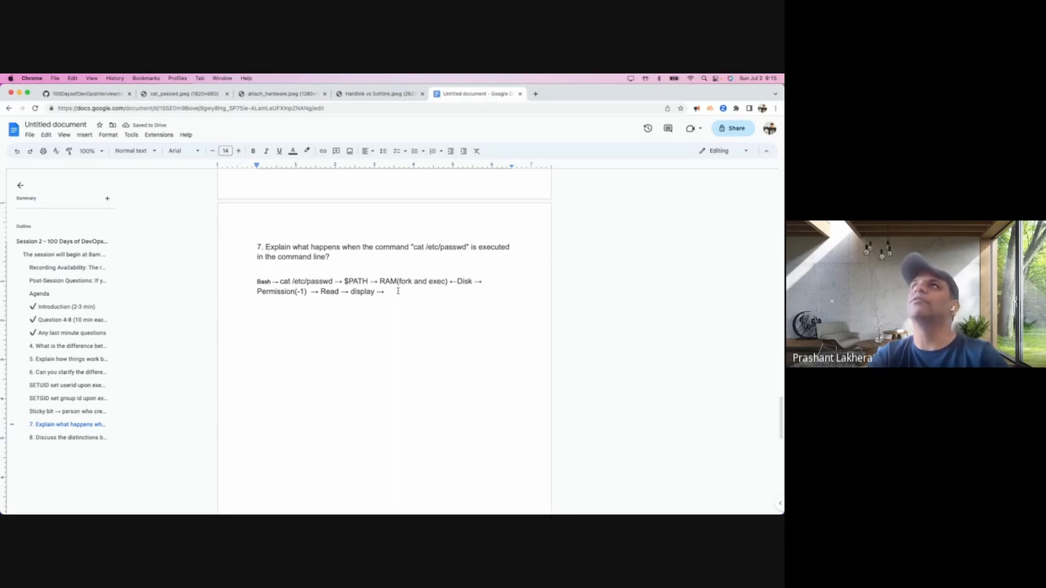
type("exit()")
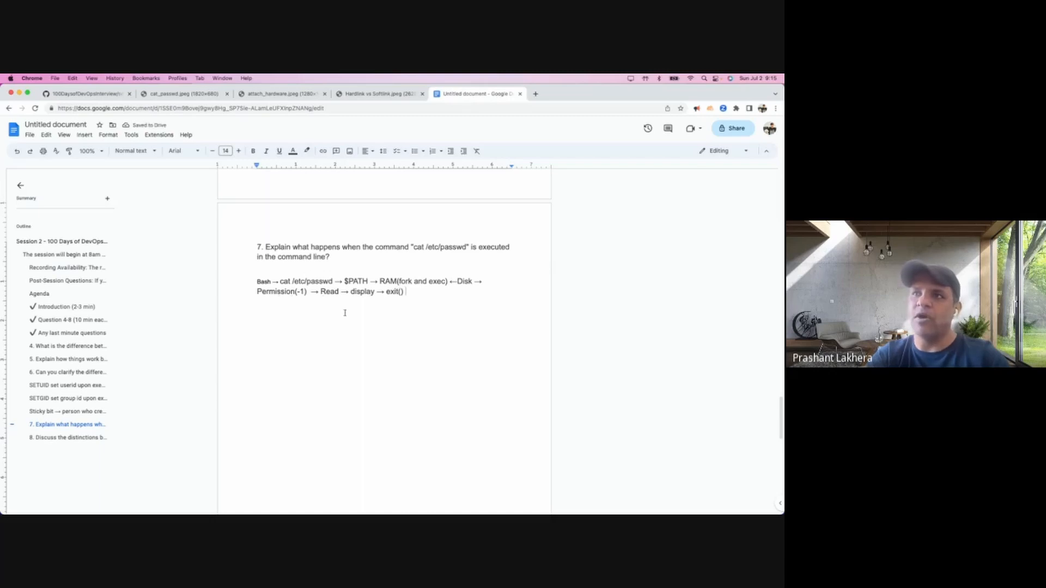
type("→")
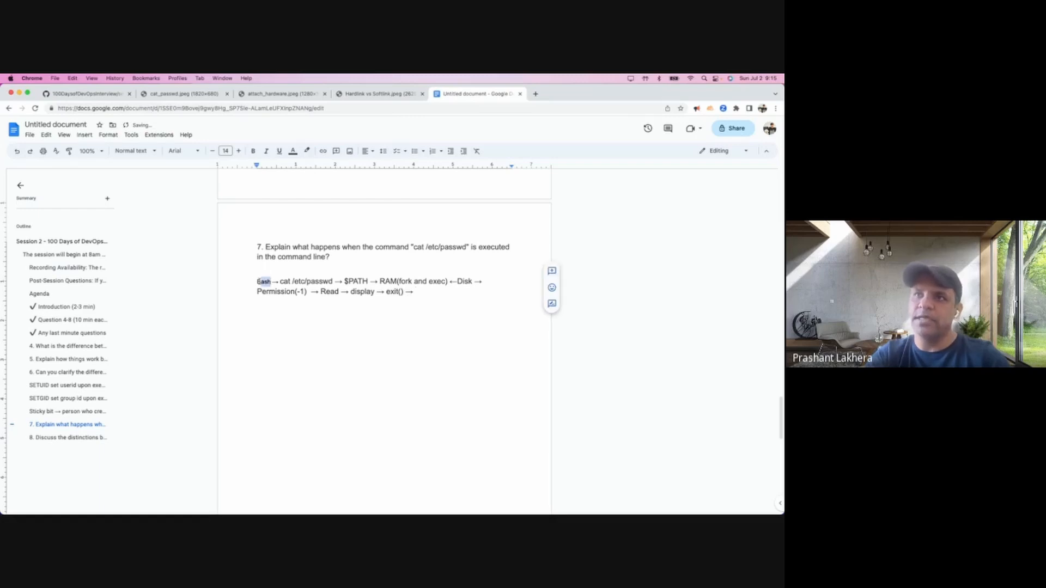
Close the flow with wait() and add an empty line above the flow
type("wa")
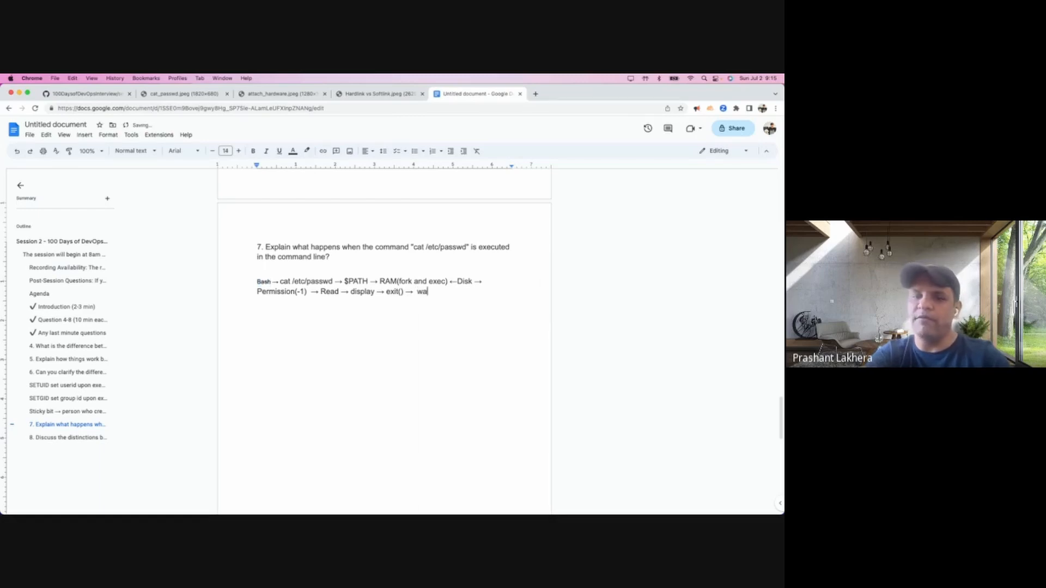
type("it()")
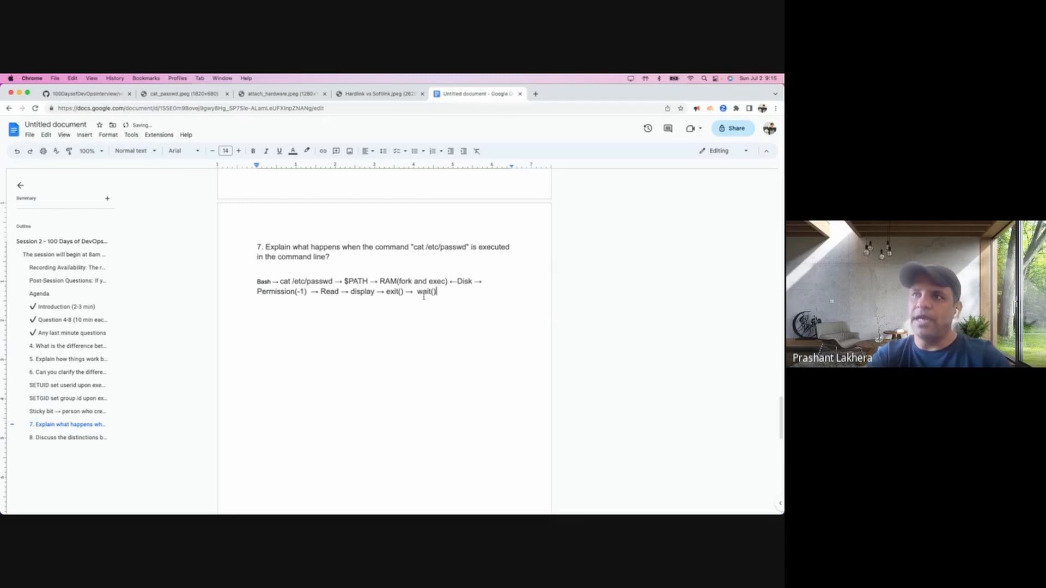
double_click(425, 292)
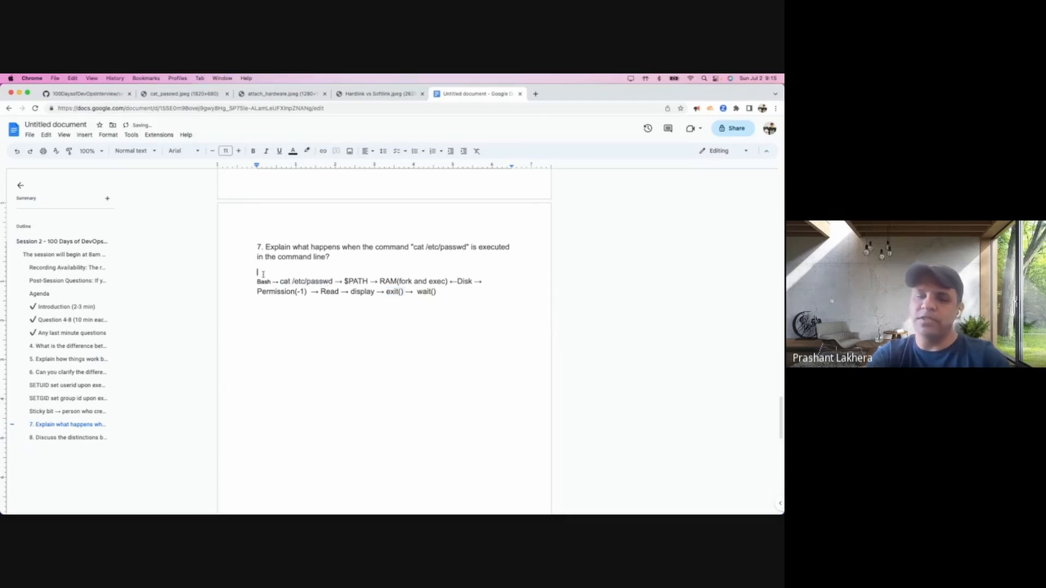
Label the line above the flow with 'PPID' and 'PID', then return to after wait()
type("PPID")
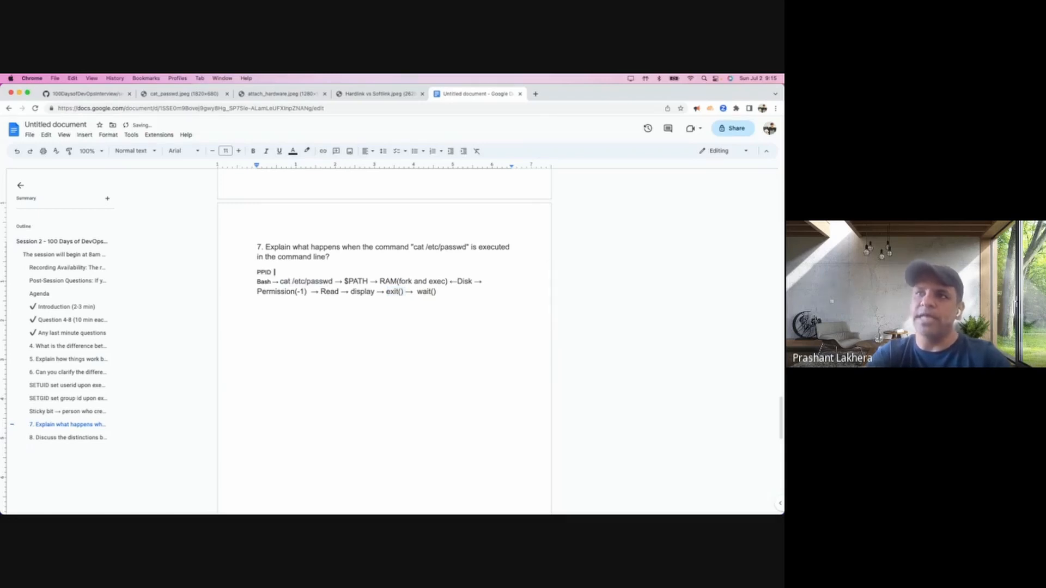
type("PID")
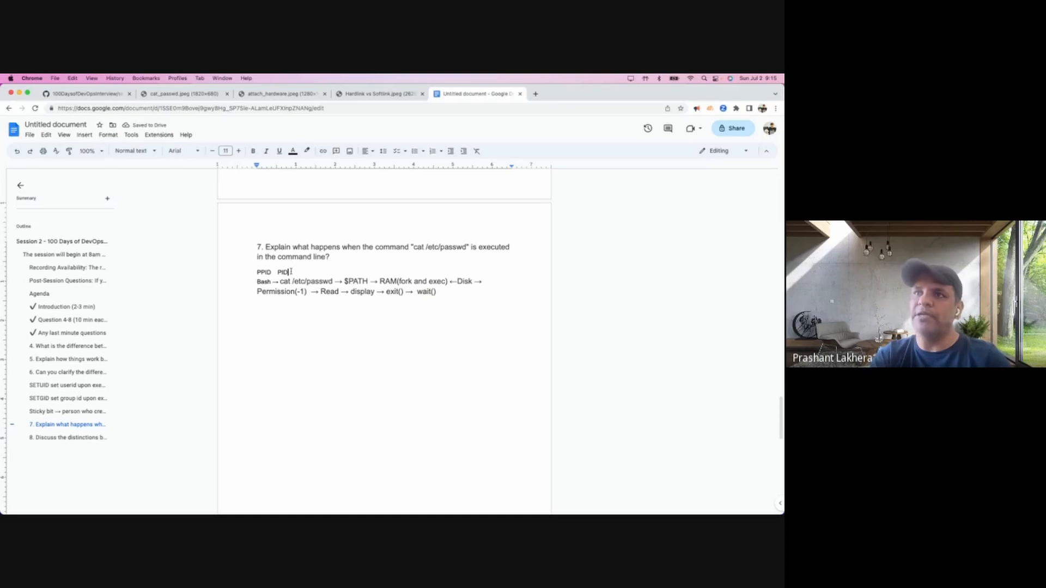
double_click(283, 272)
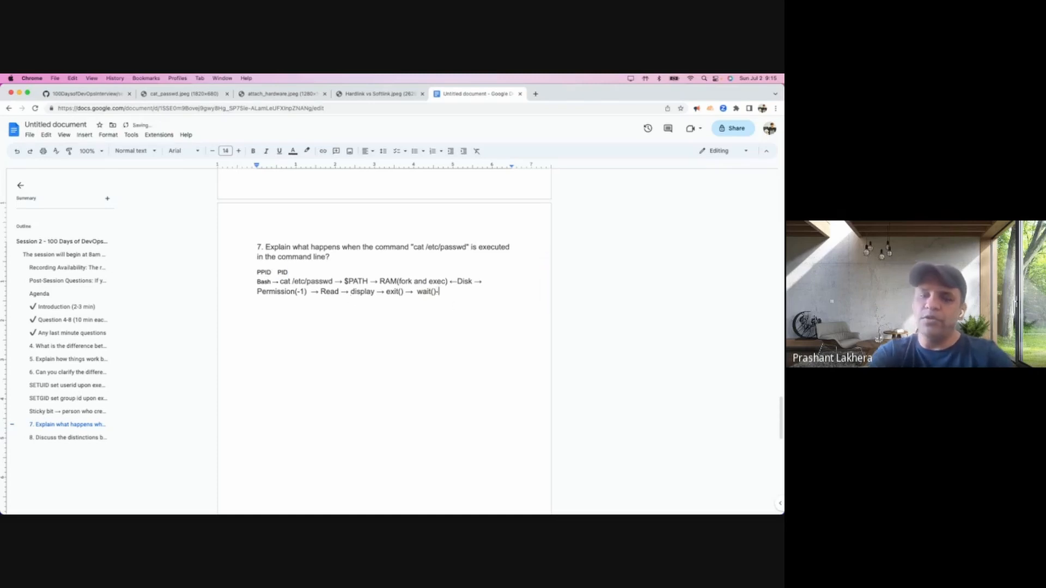
Continue after wait() with '--> resource(Mem, CPU,I/O)'
type("--> r")
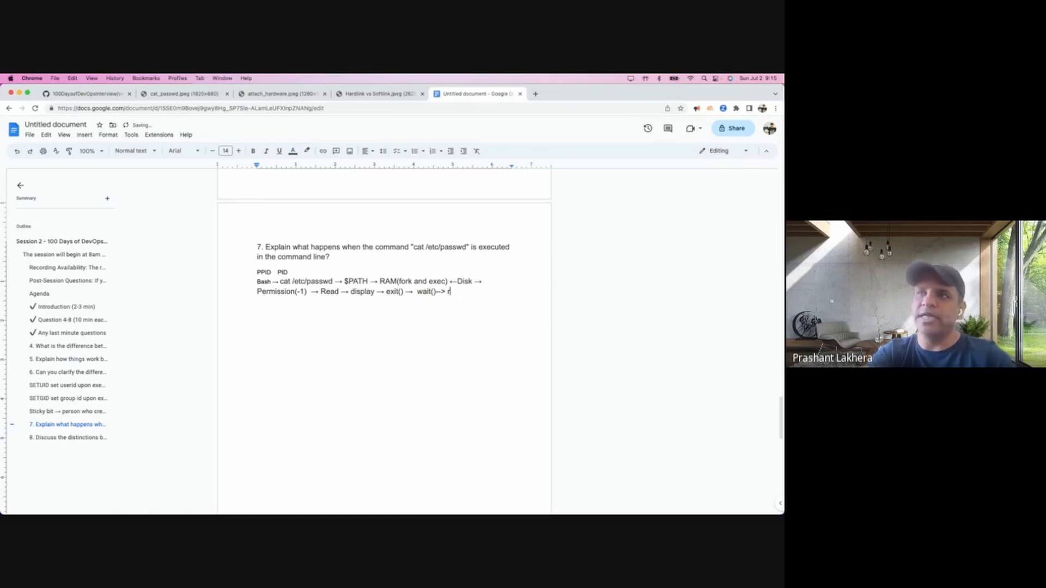
type("esource")
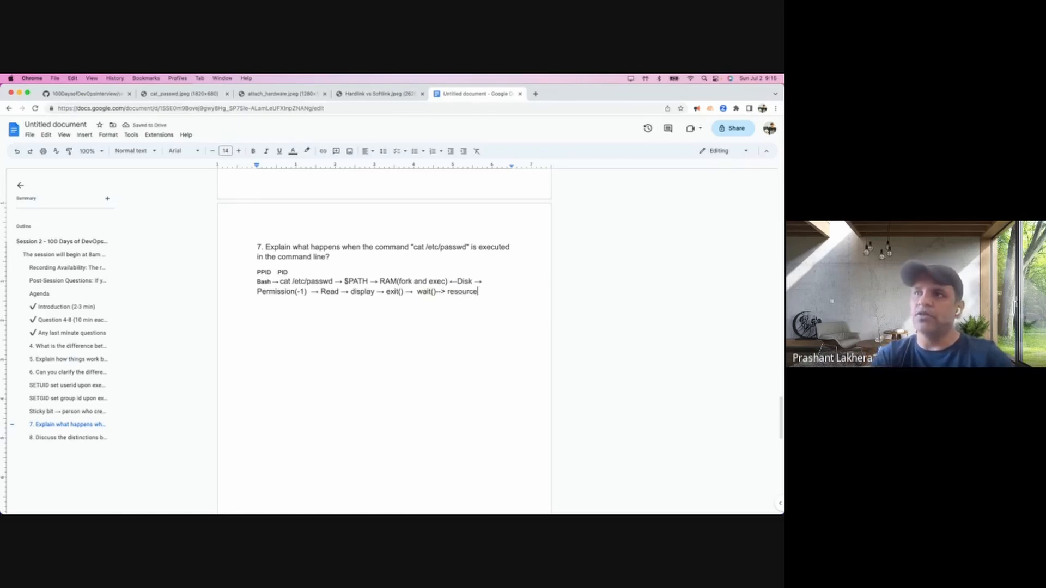
type("(Mem")
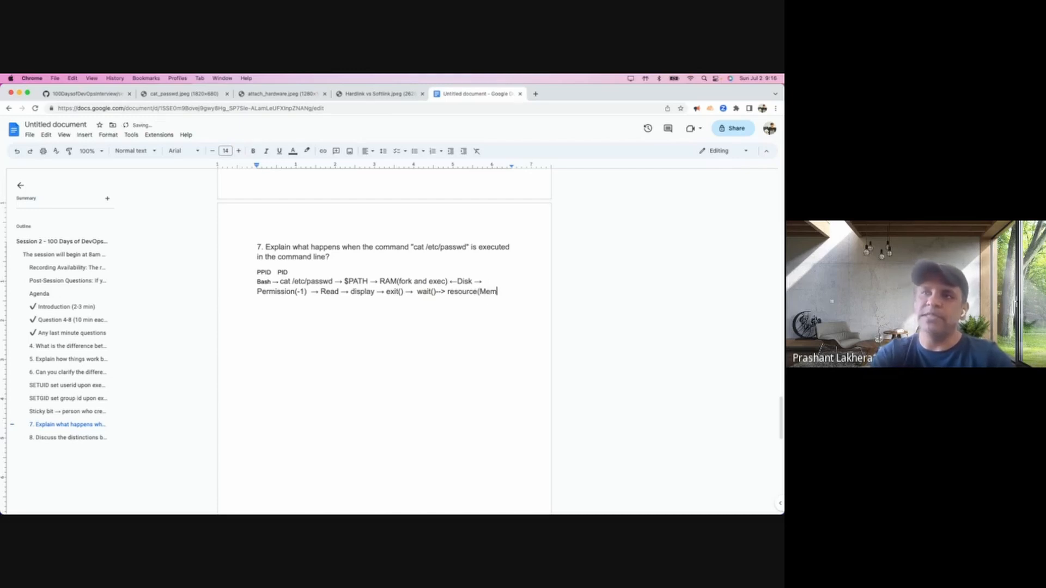
type("CPU")
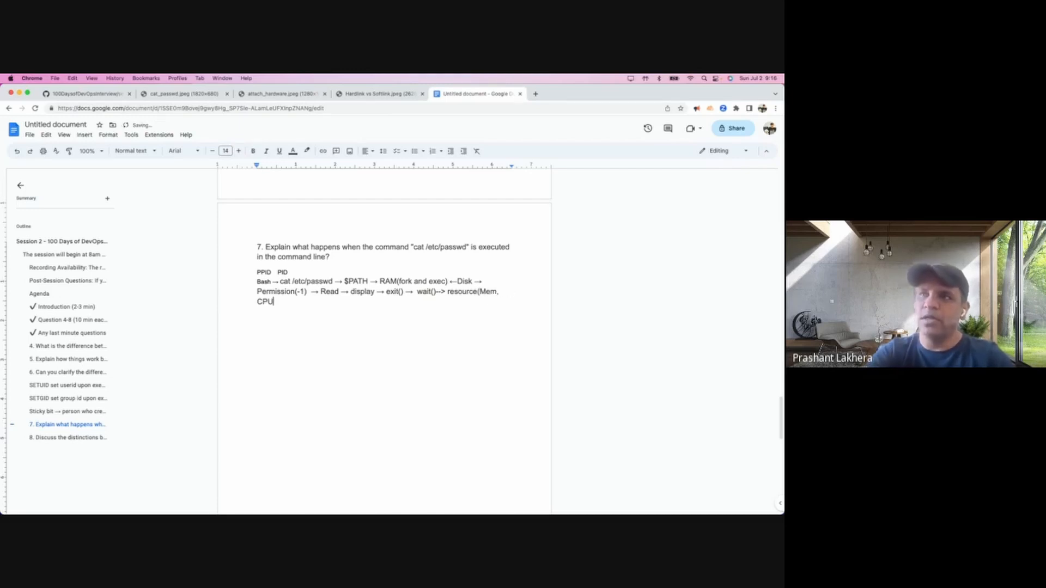
type(".I")
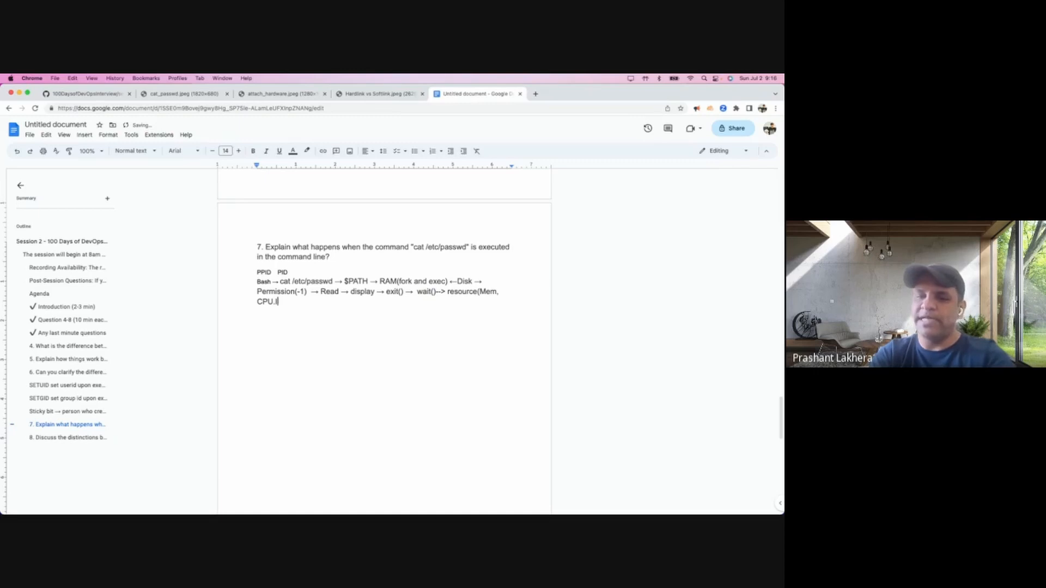
type("/O")
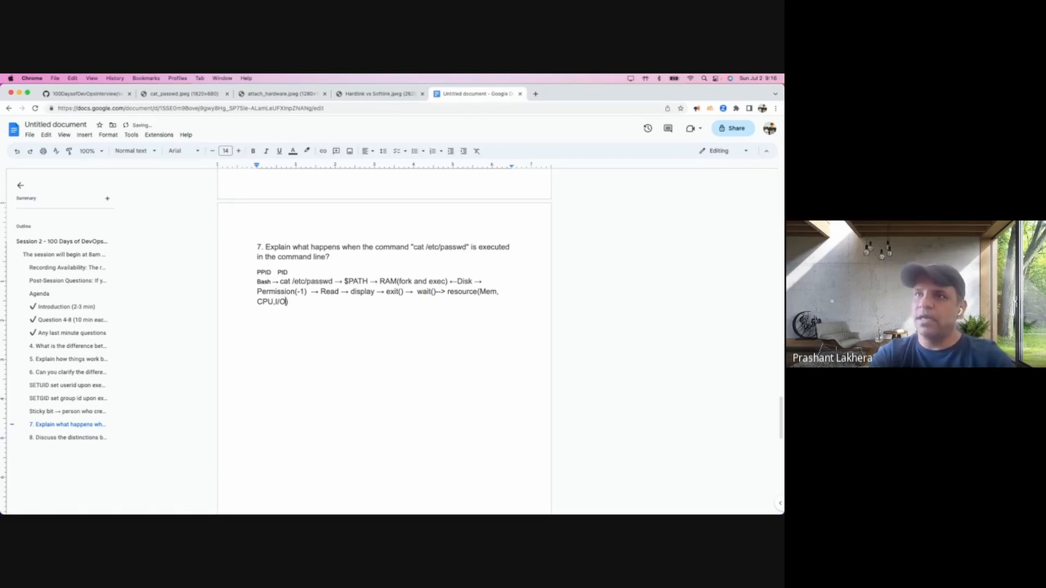
Finish the flow with '→ Shell' and insert 'Zombie' between exit() and wait()
type("→")
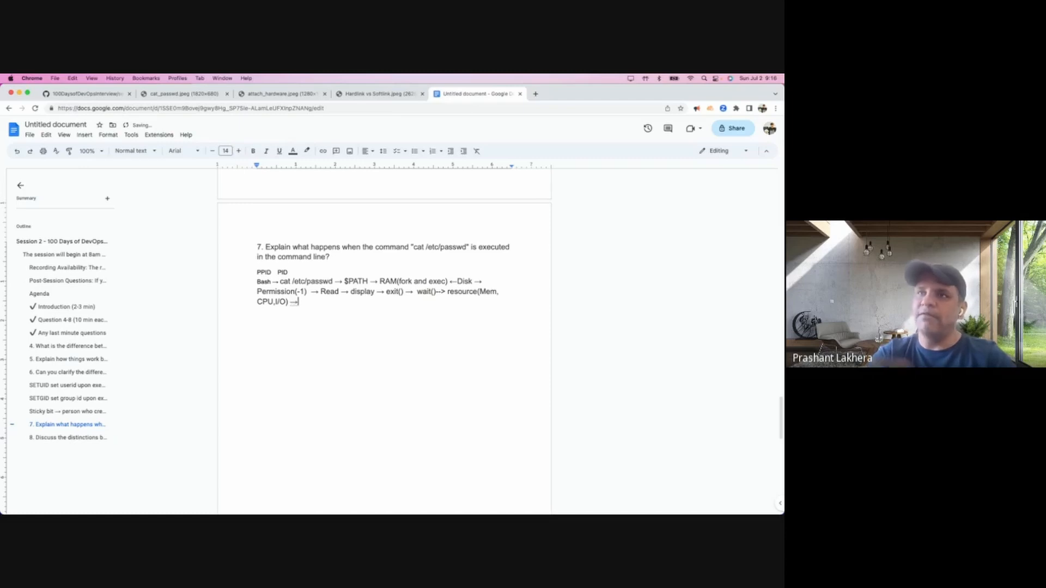
type("S")
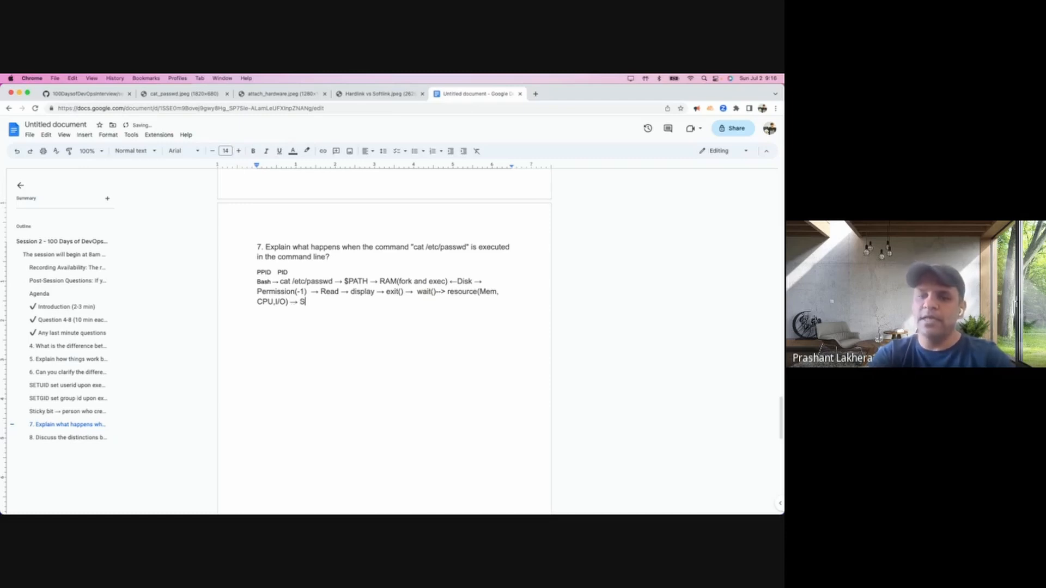
type("hell")
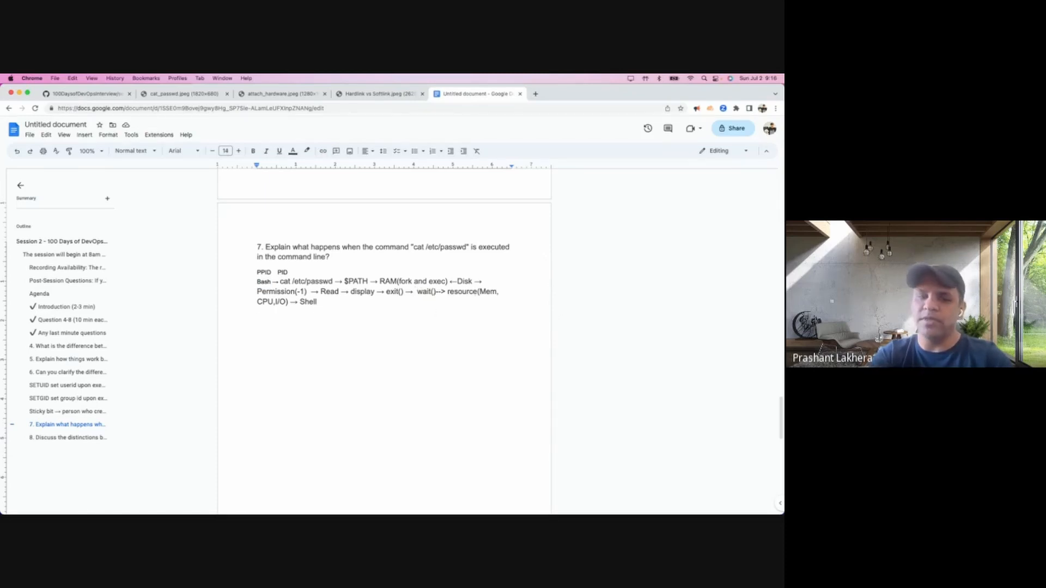
type("Zombie→")
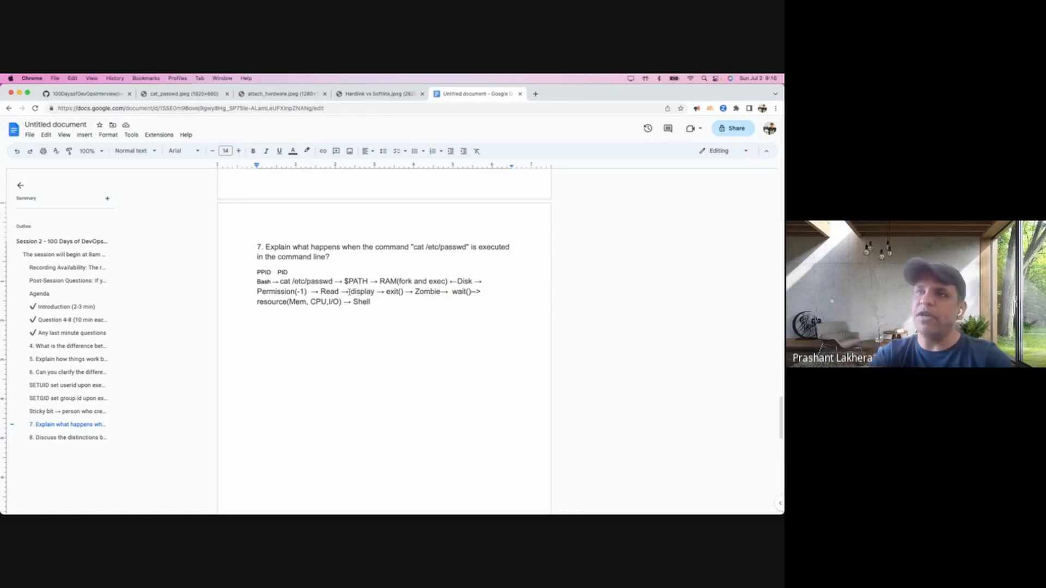
Remove 'Zombie' from the flow and separate the PPID/PID labels with a blank line
double_click(392, 292)
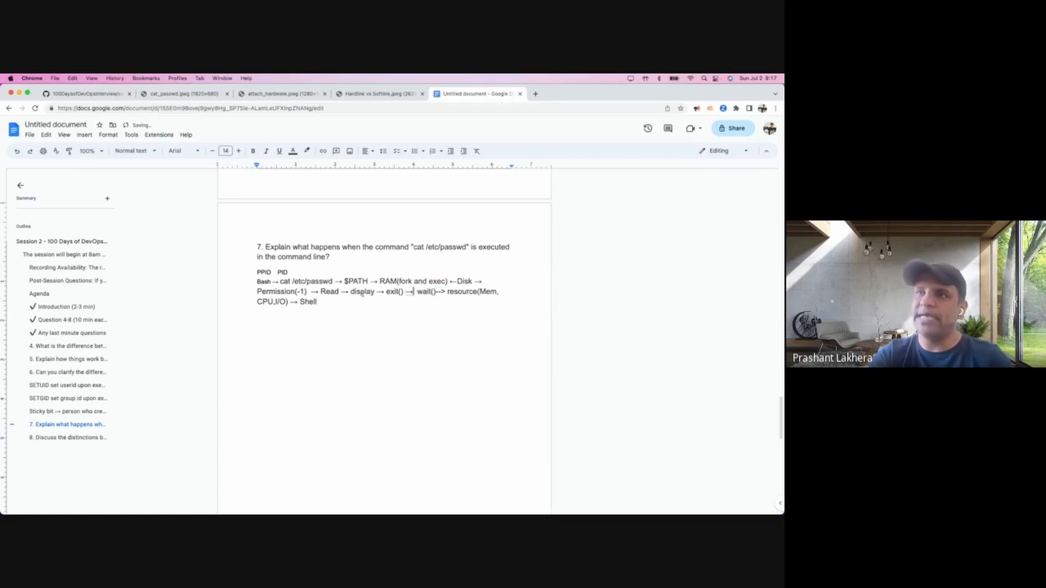
double_click(392, 292)
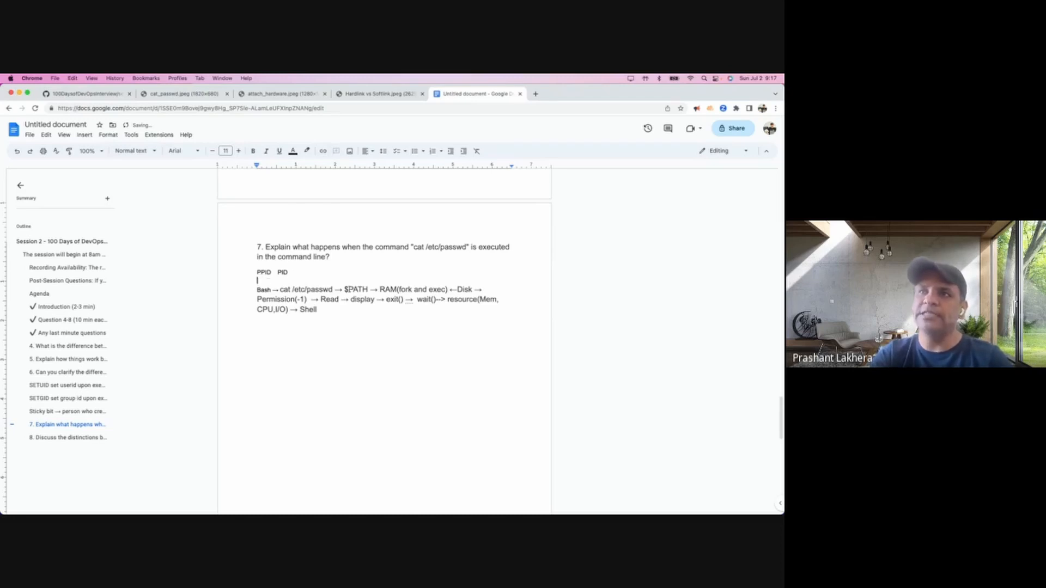
double_click(357, 289)
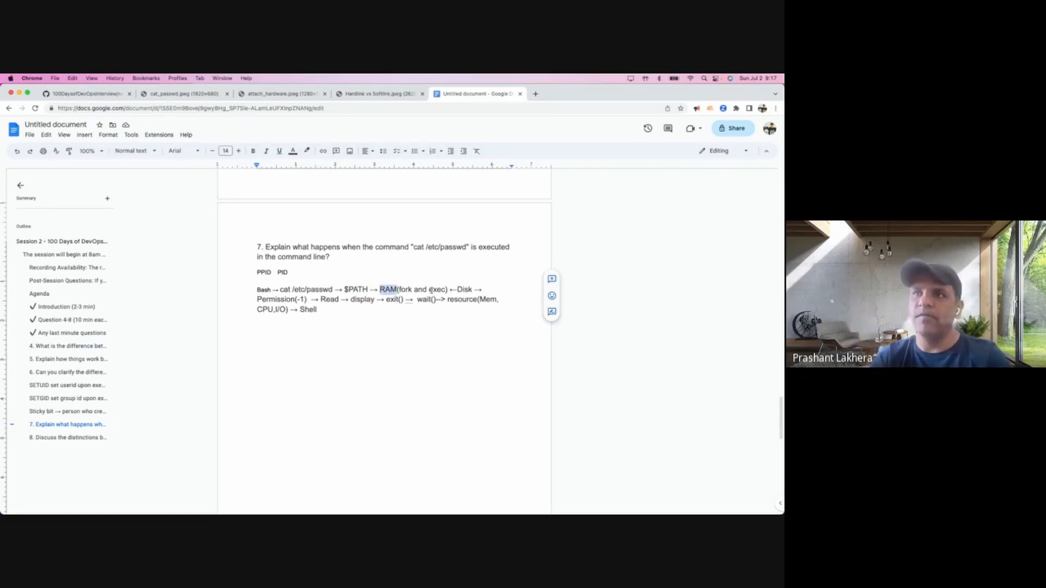
left_click_drag(257, 298, 317, 310)
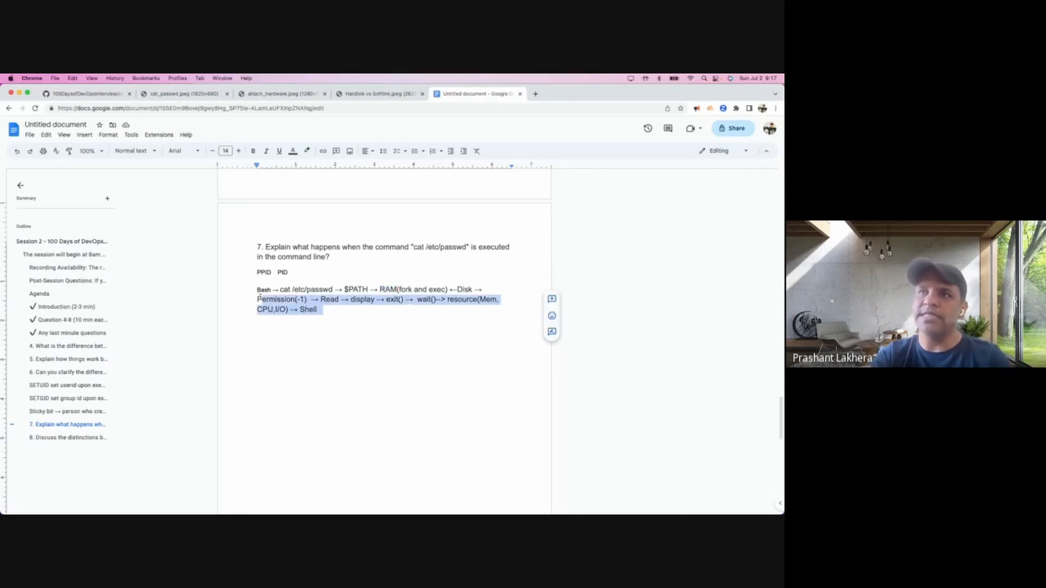